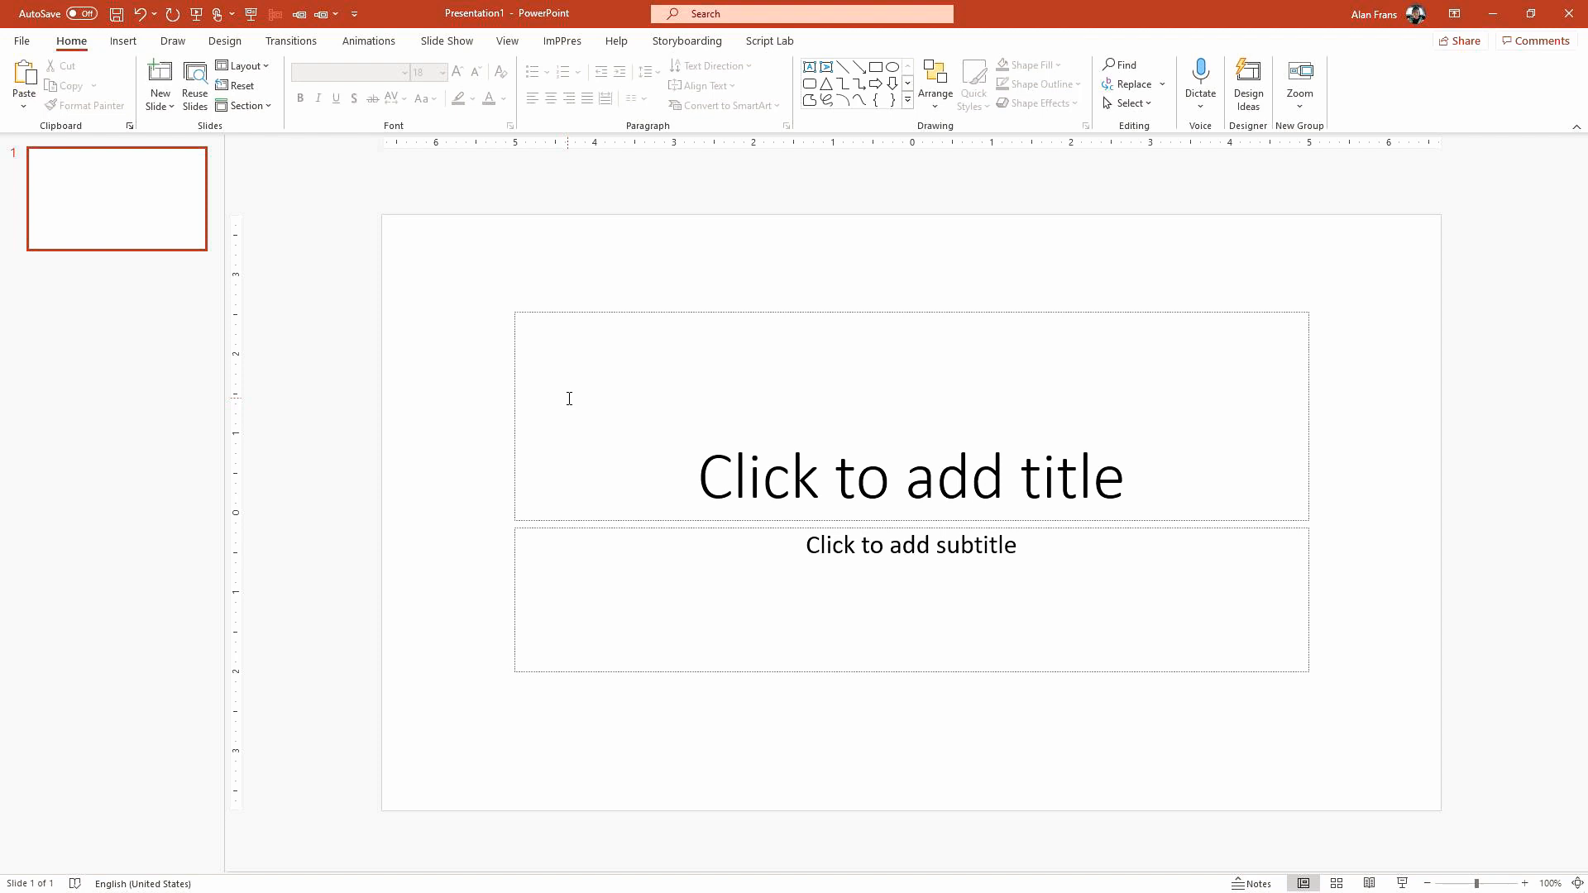
Step: Paste the tree-silhouette landscape with yellow sun onto the blank title slide
left_click(291, 40)
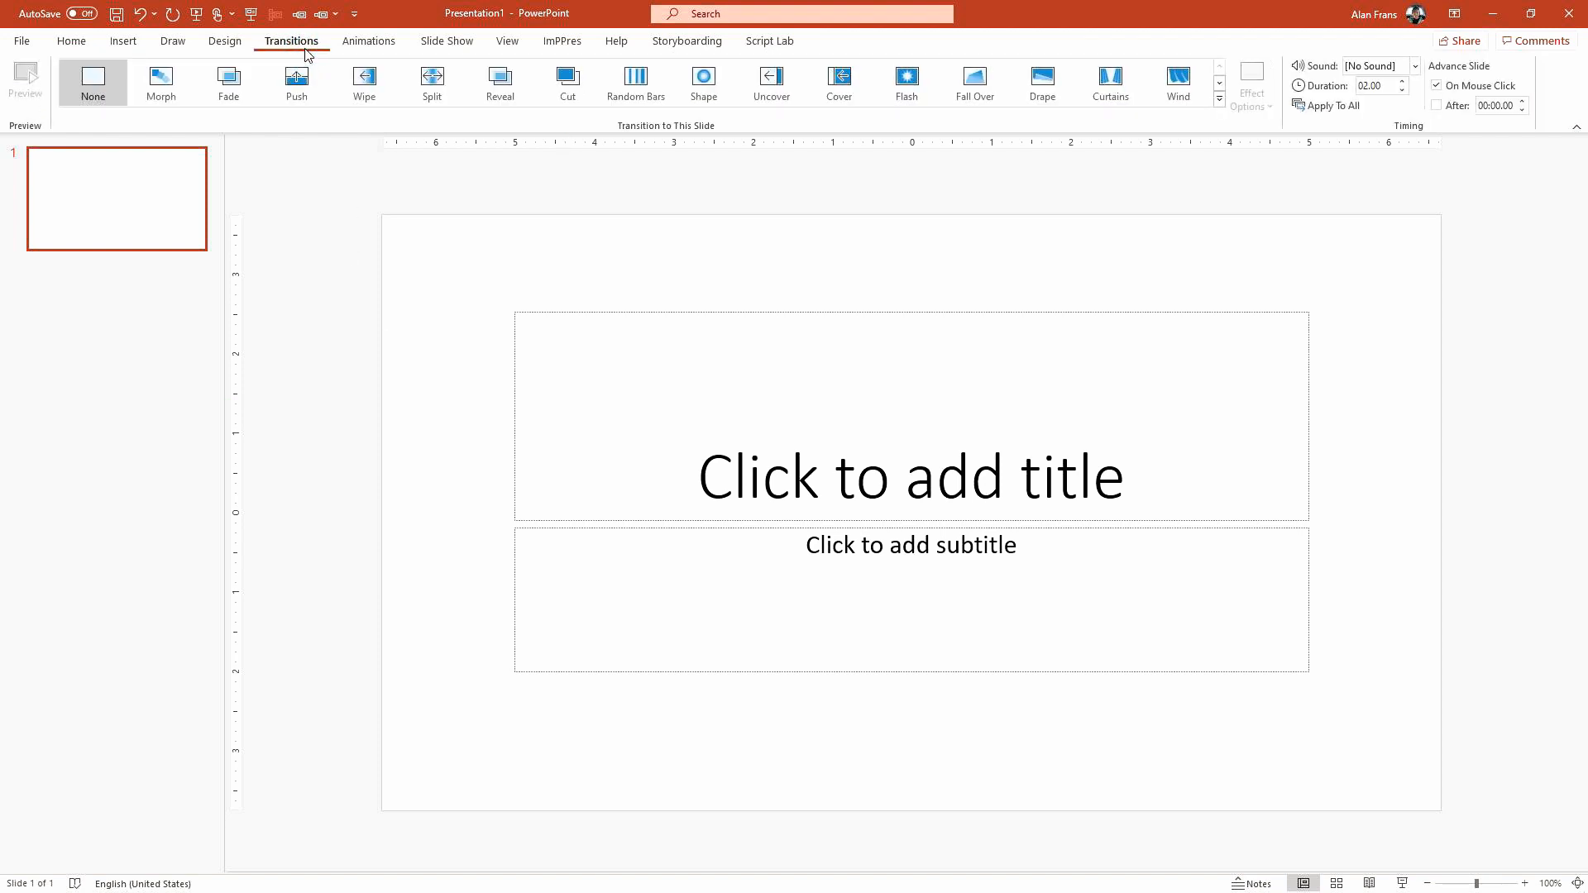
mouse_move(313, 182)
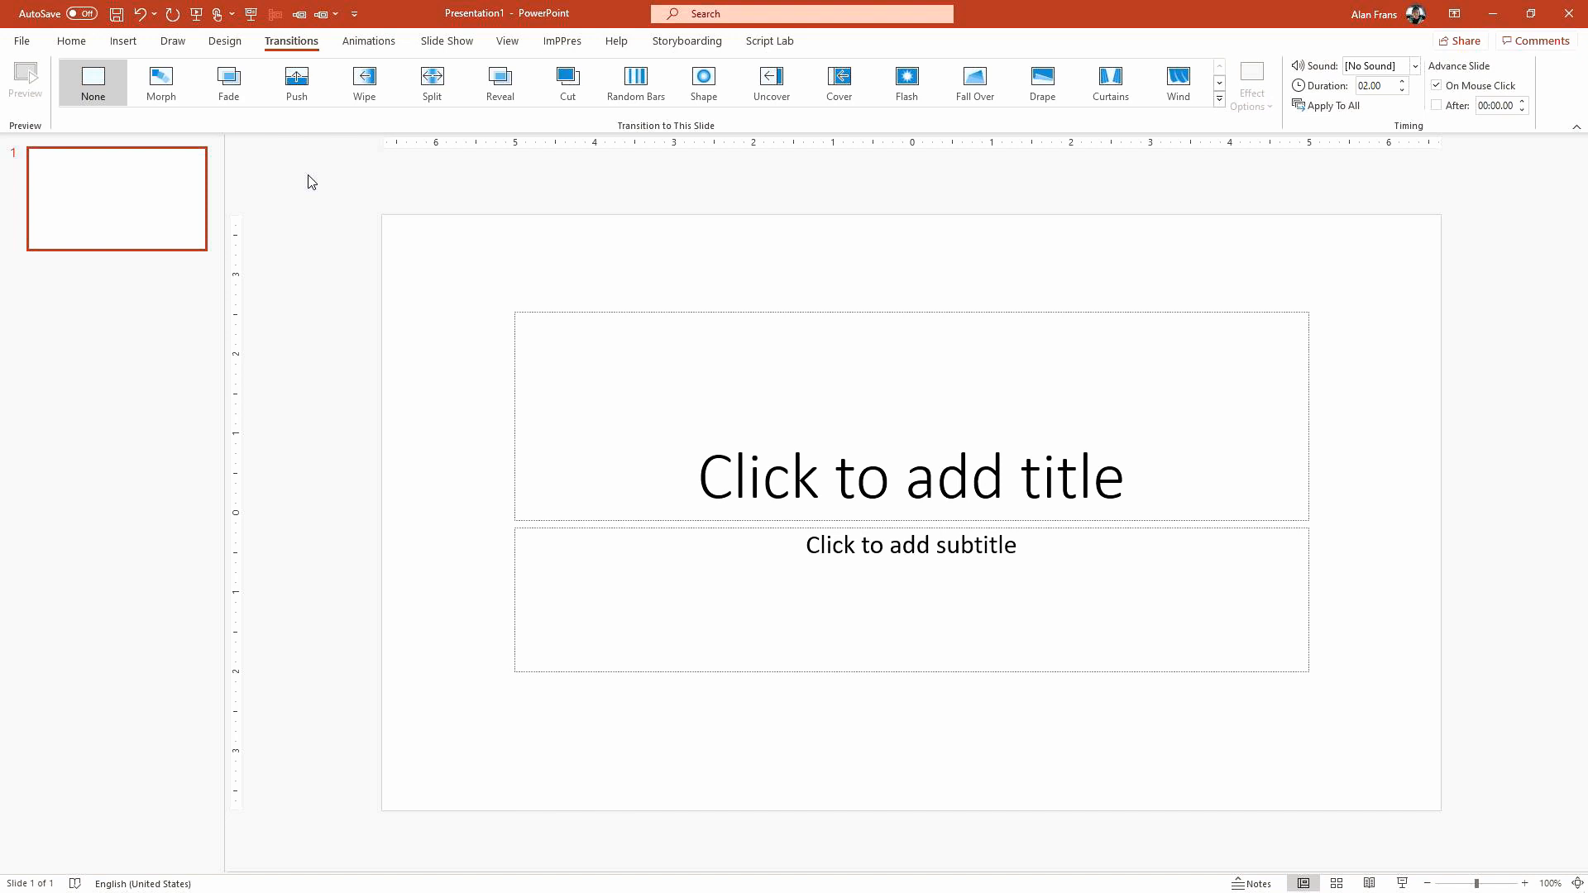
left_click(910, 476)
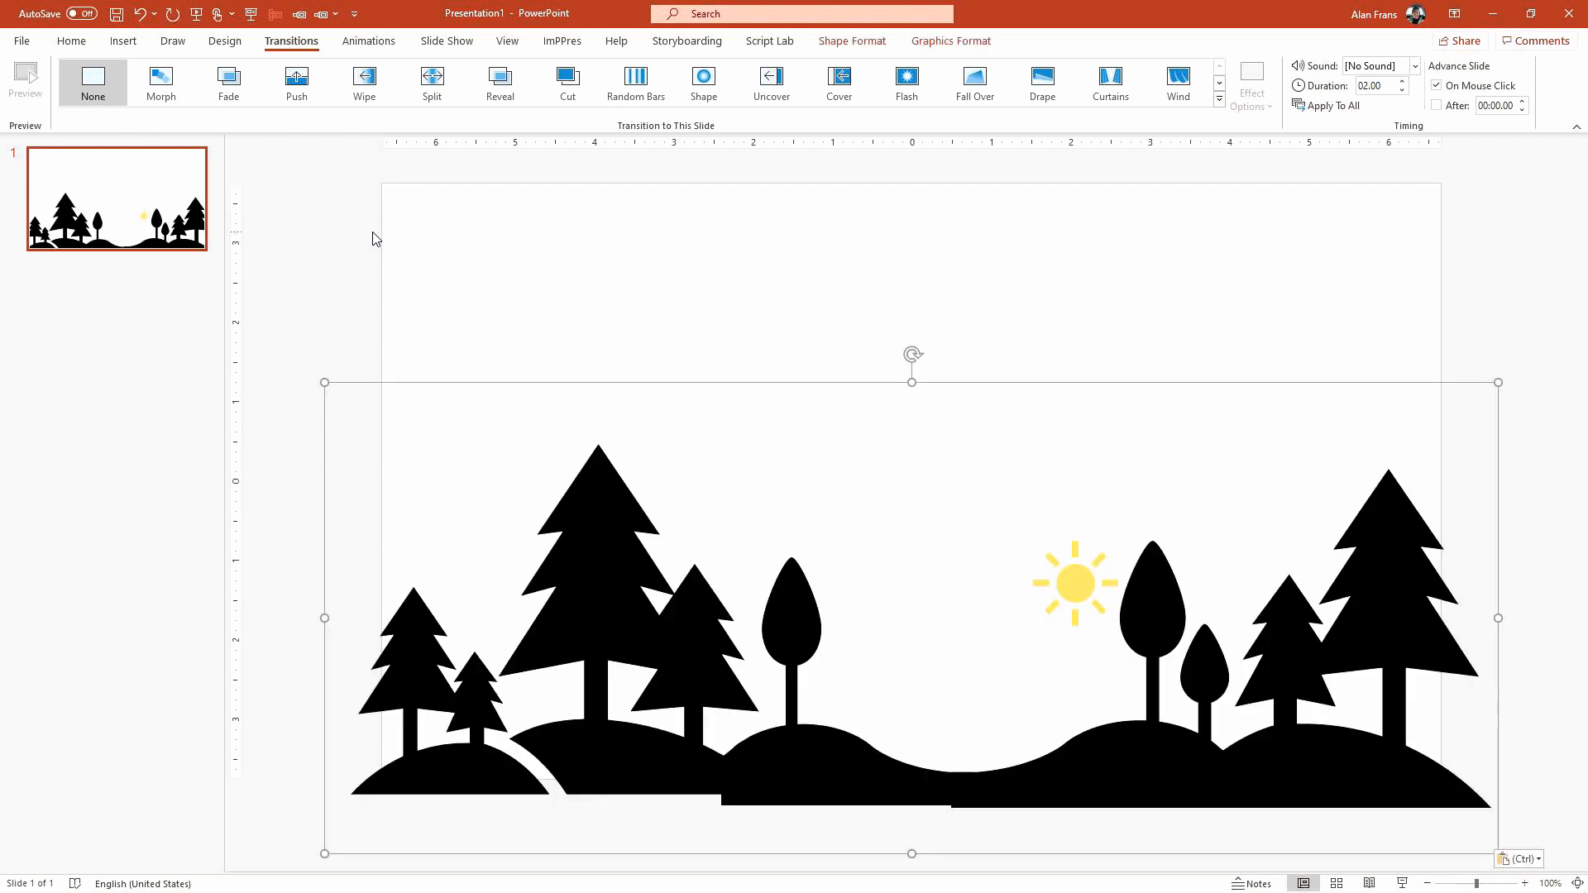
mouse_move(264, 132)
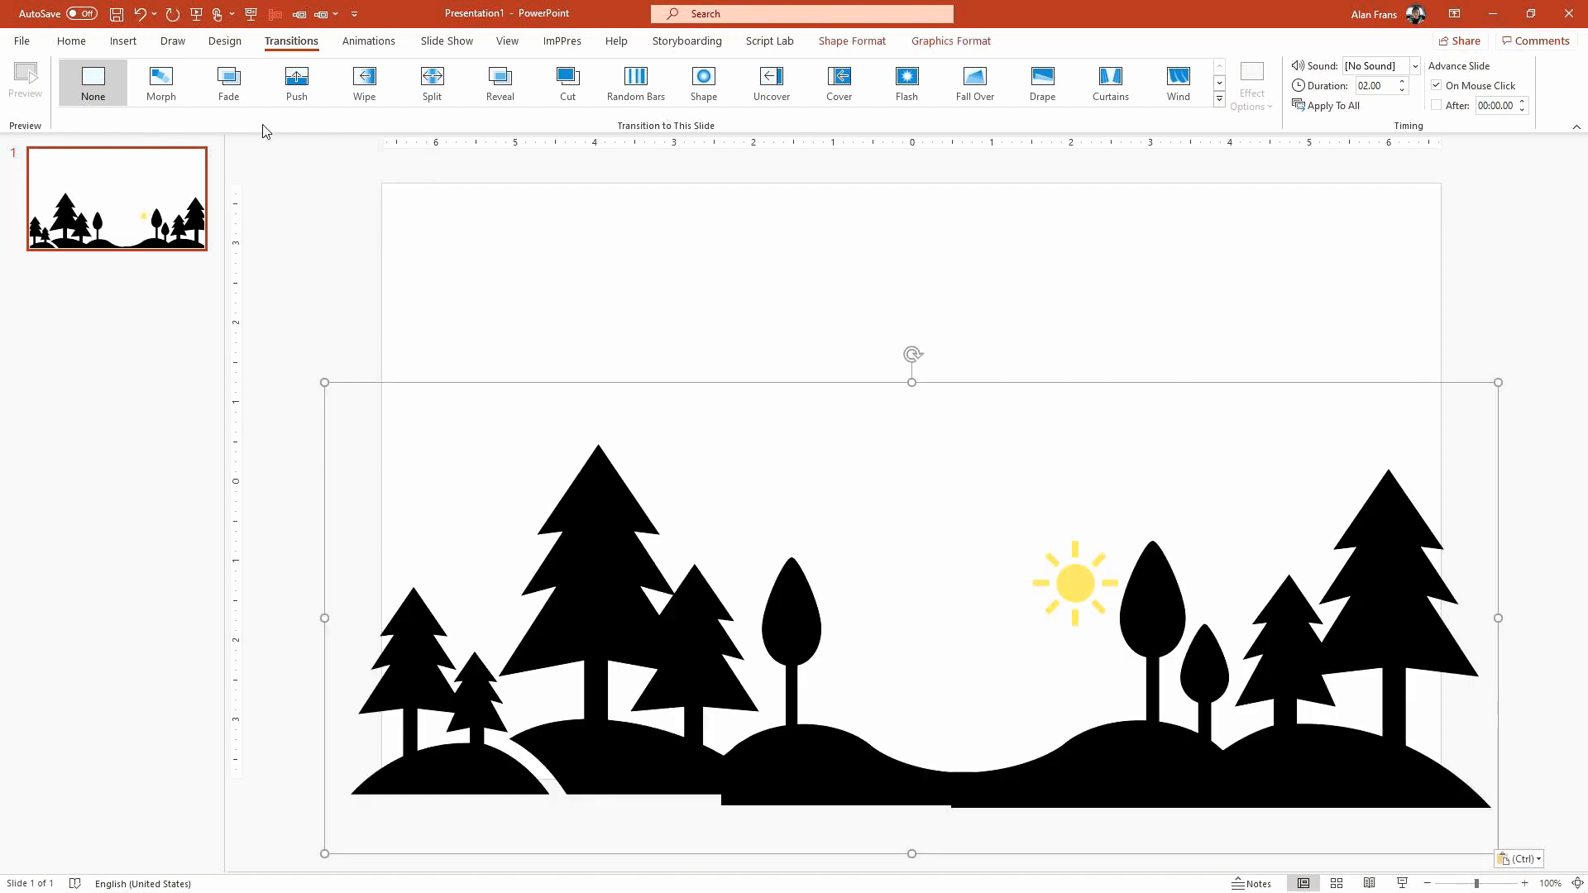
left_click(123, 42)
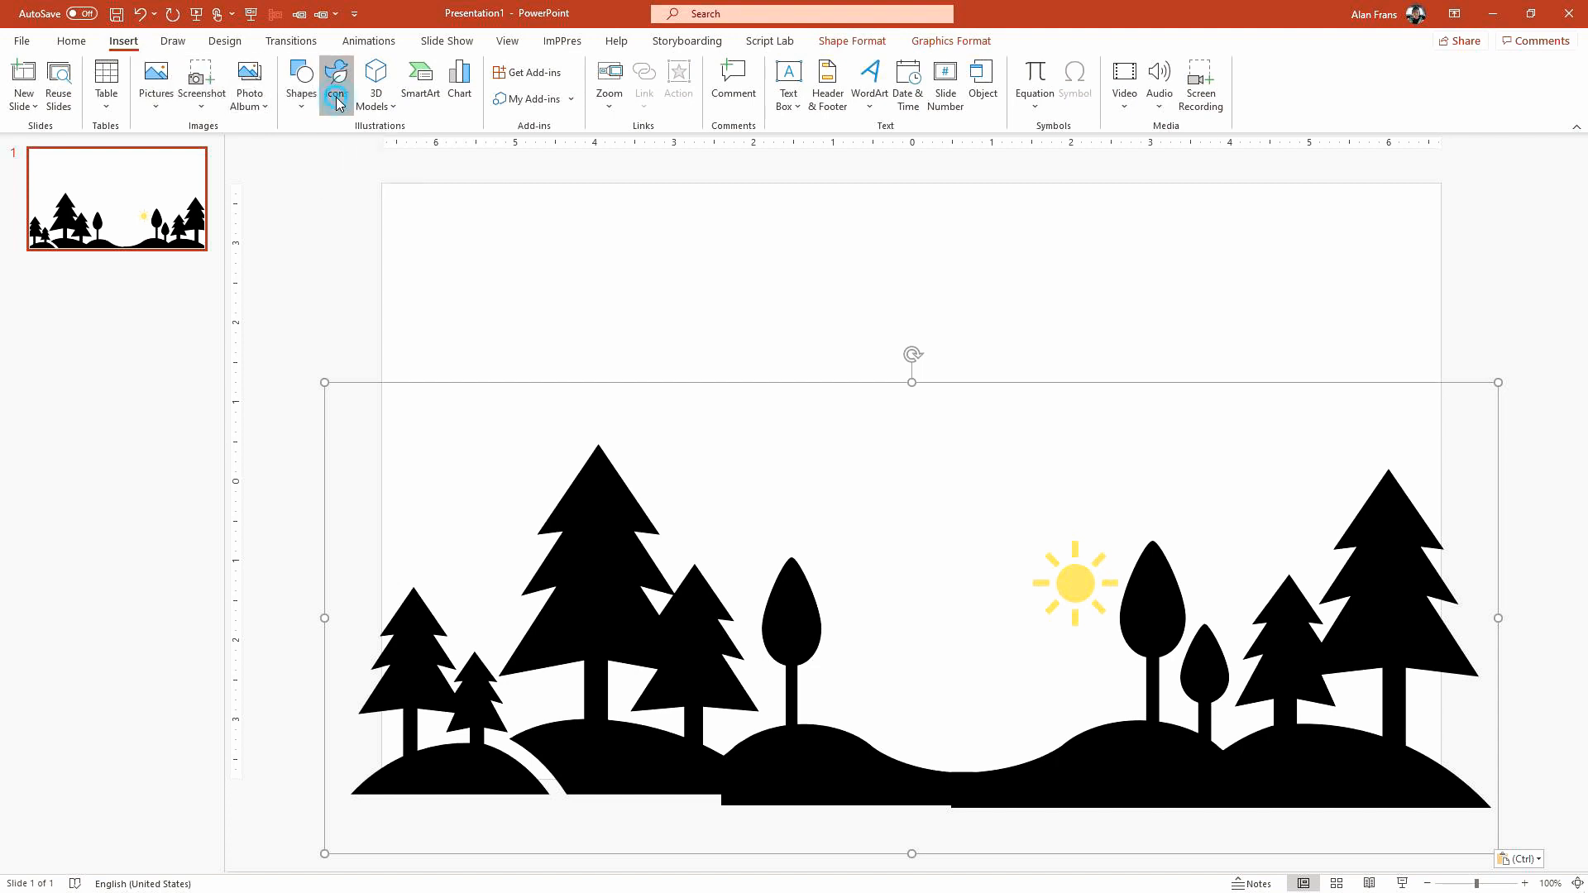
left_click(336, 81)
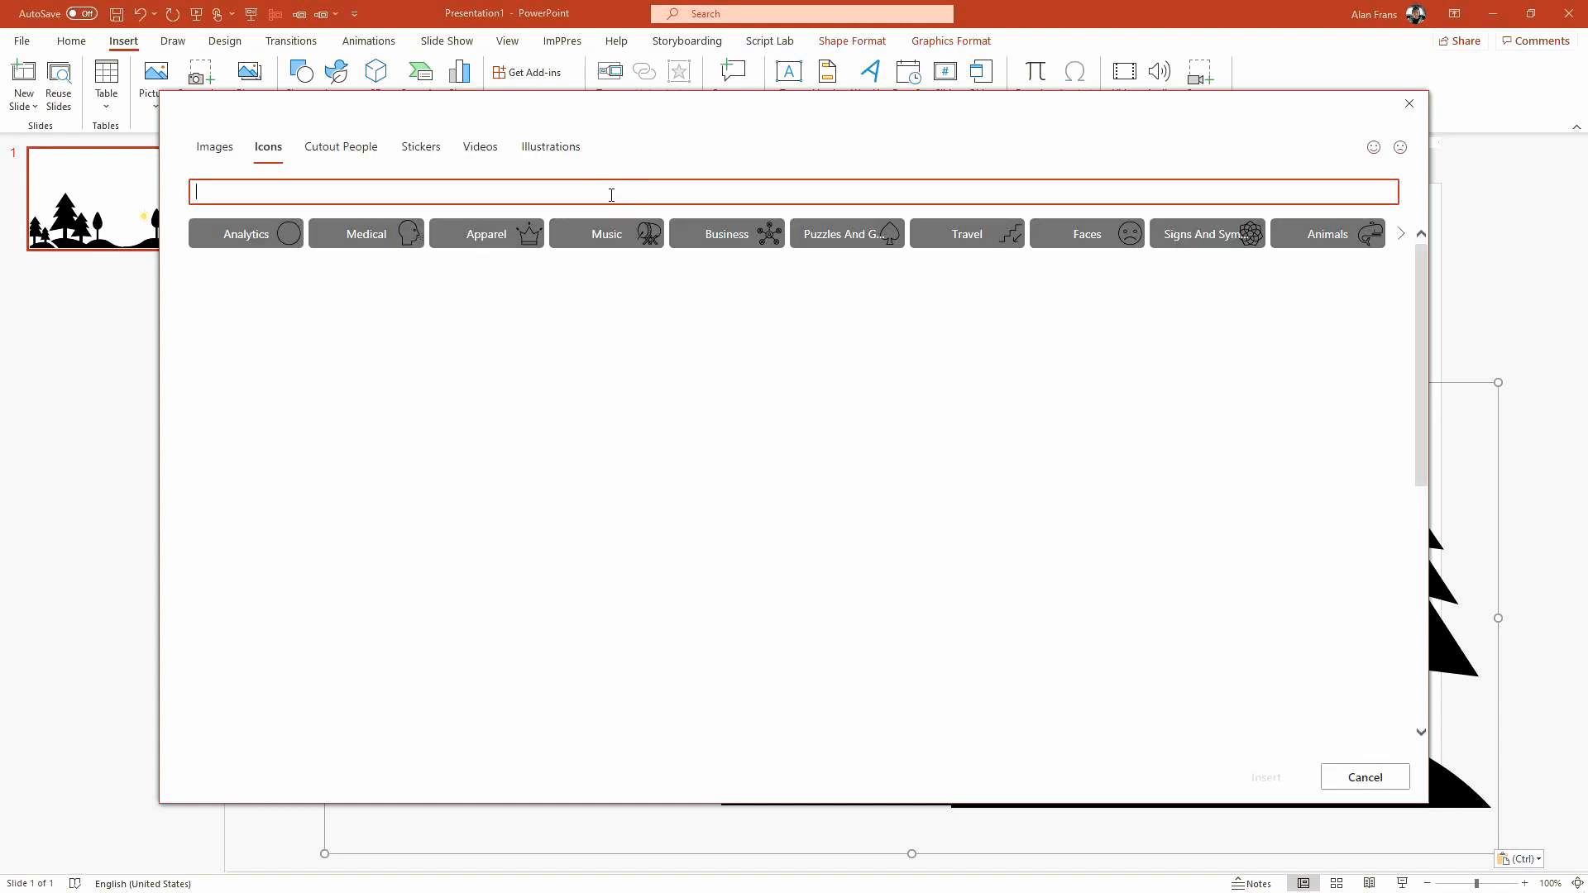
type("tree")
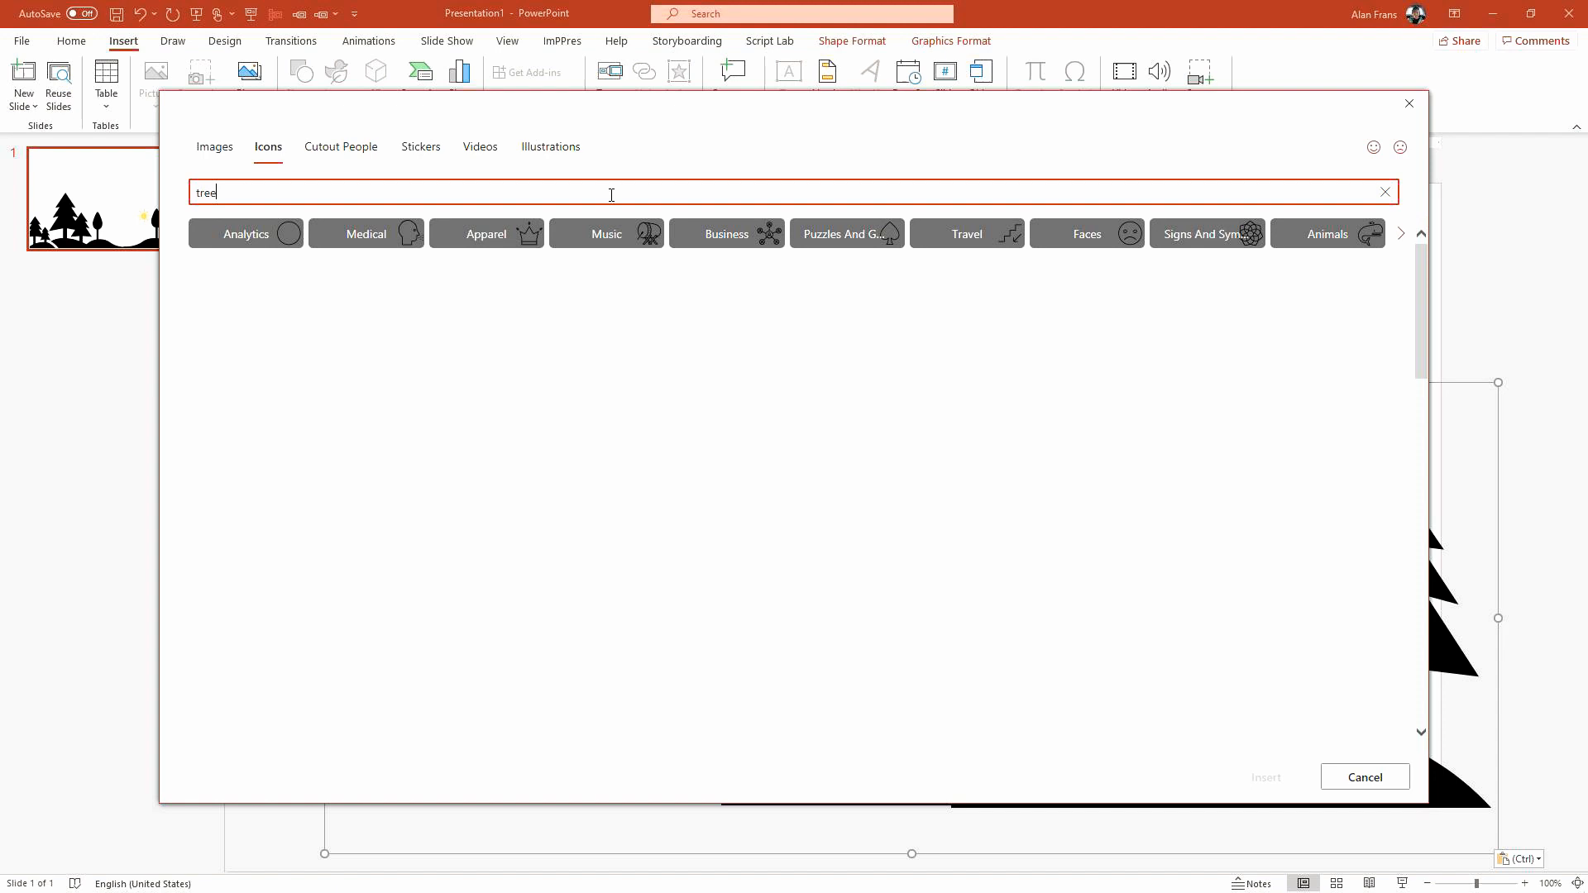
key("Return")
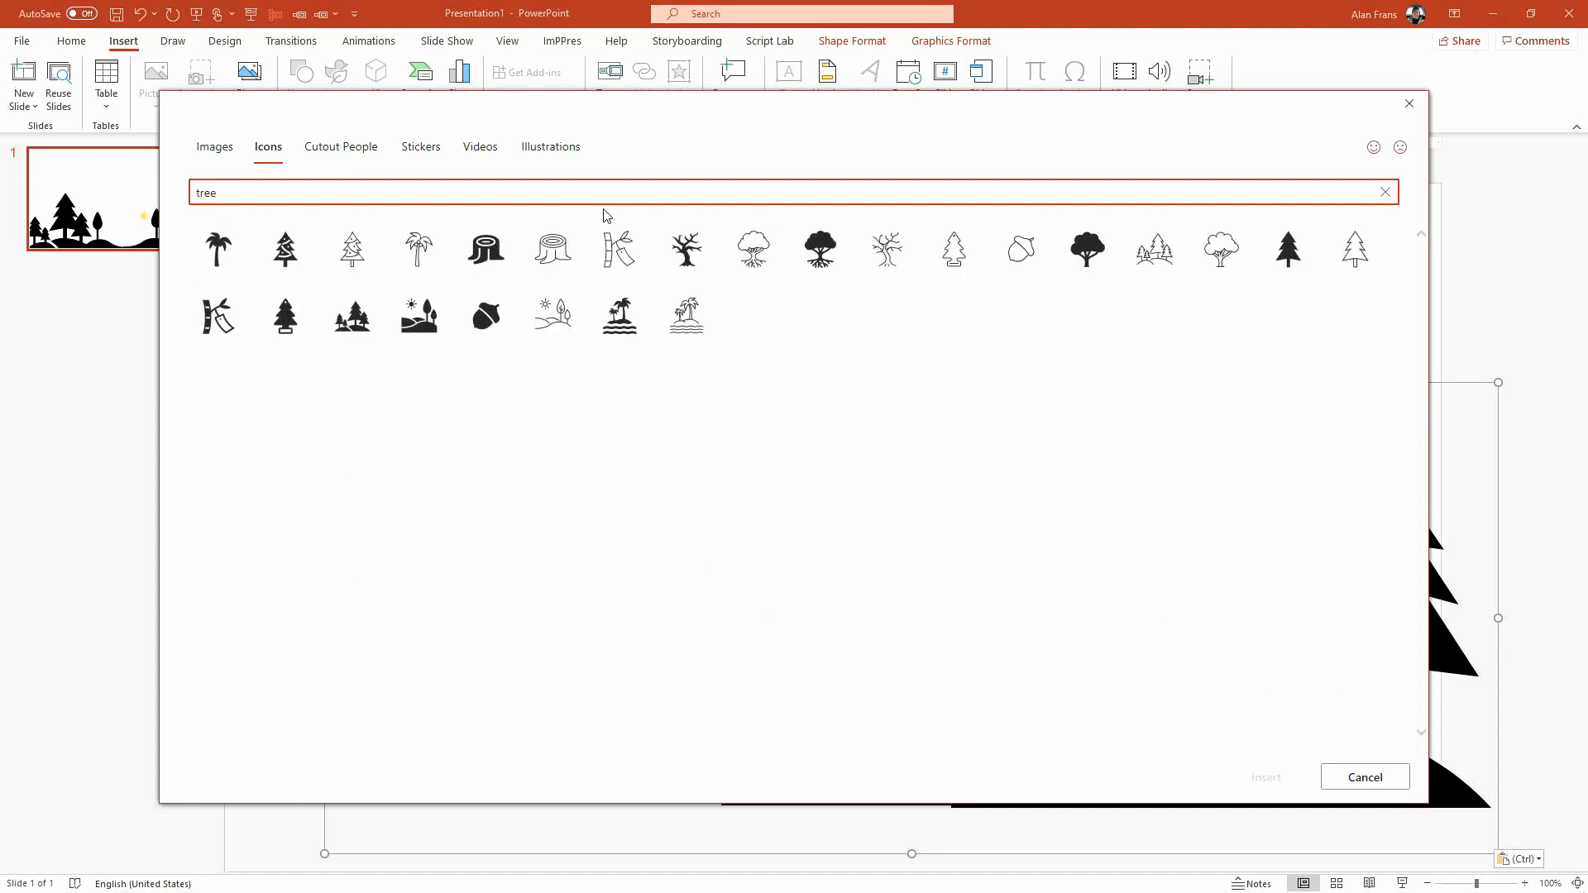
mouse_move(418, 314)
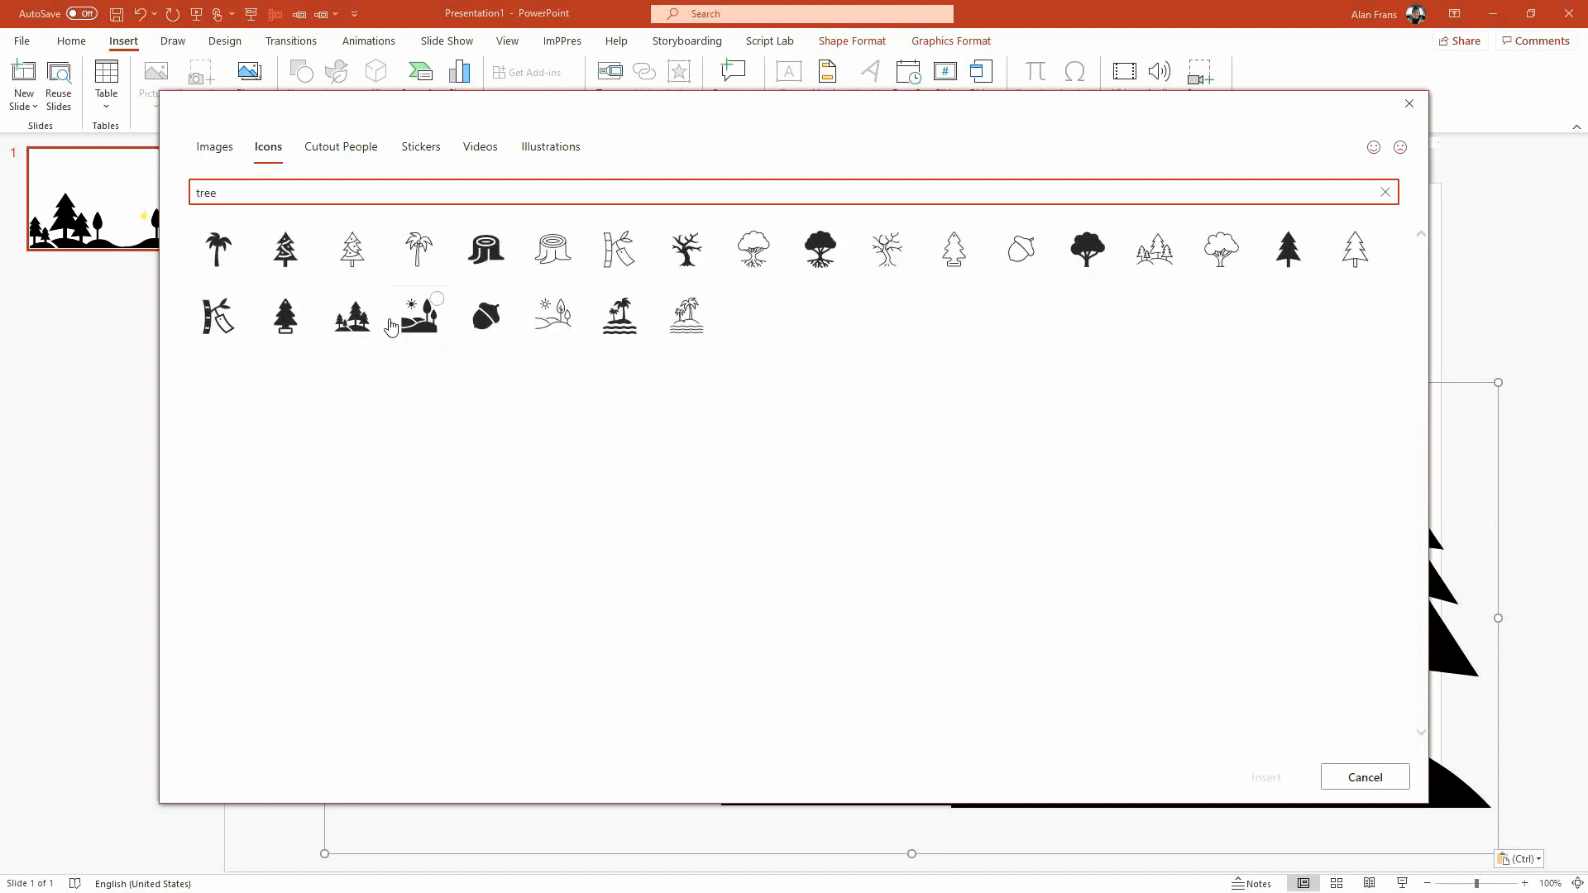
mouse_move(350, 315)
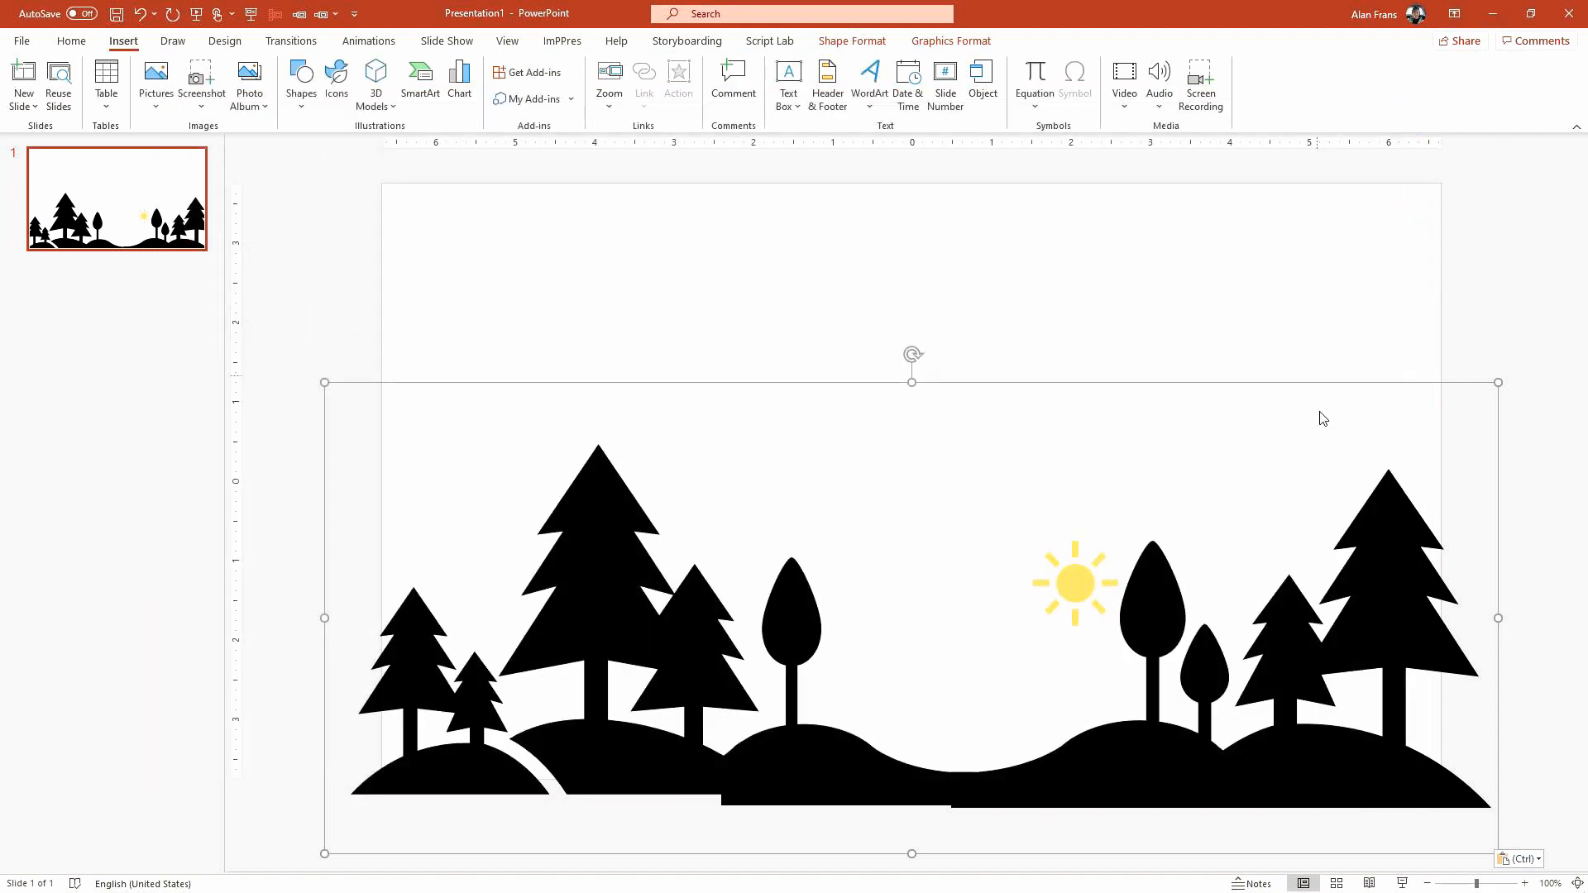
mouse_move(1074, 605)
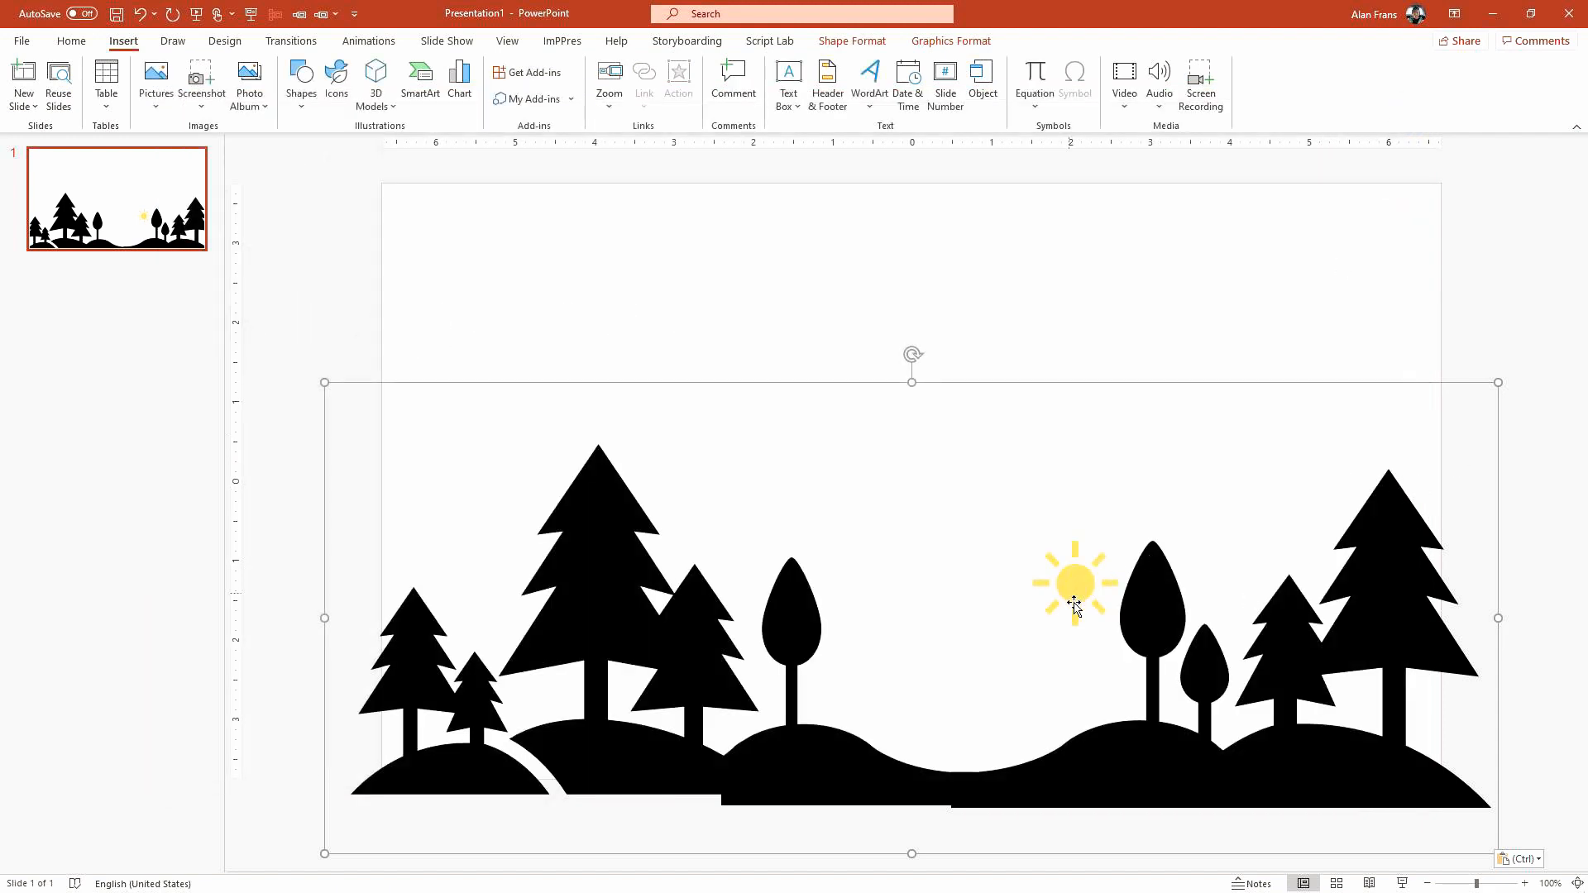
mouse_move(861, 544)
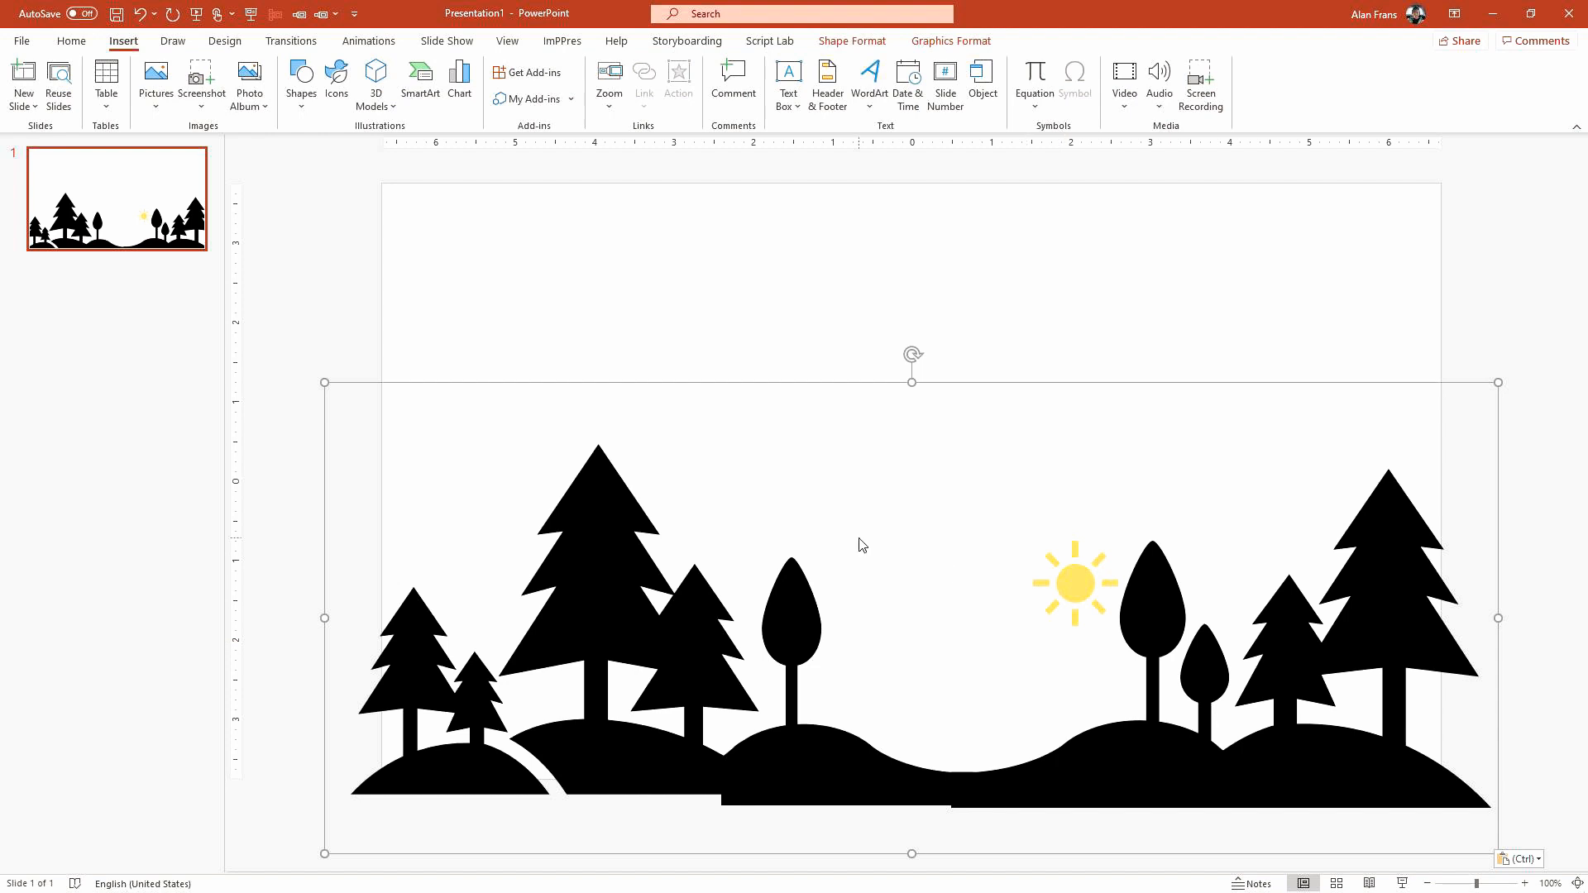
mouse_move(298, 298)
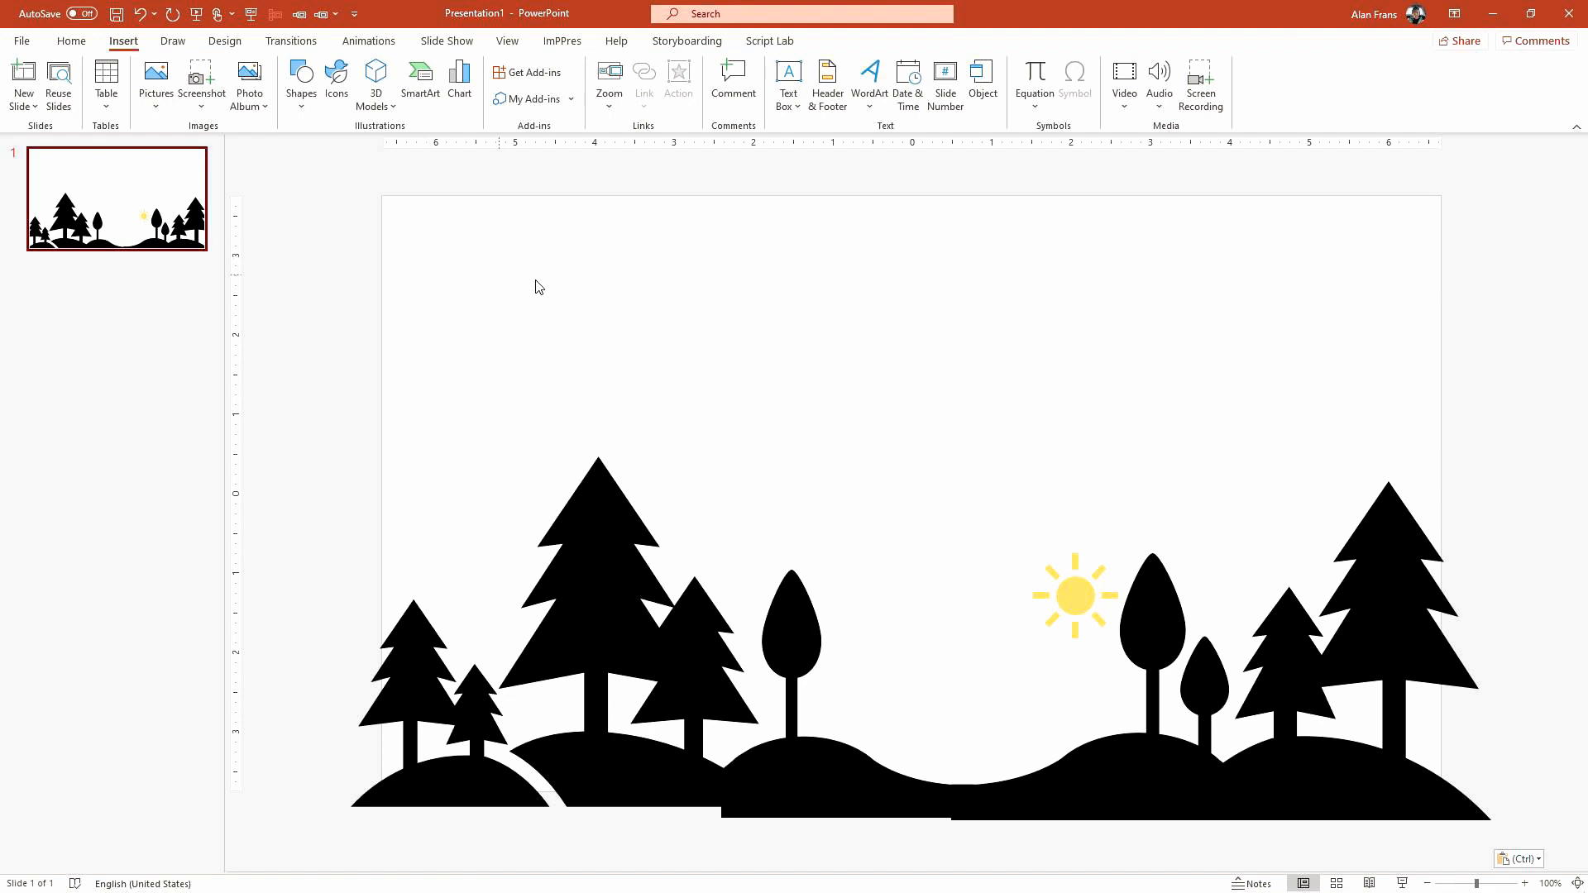
mouse_move(725, 321)
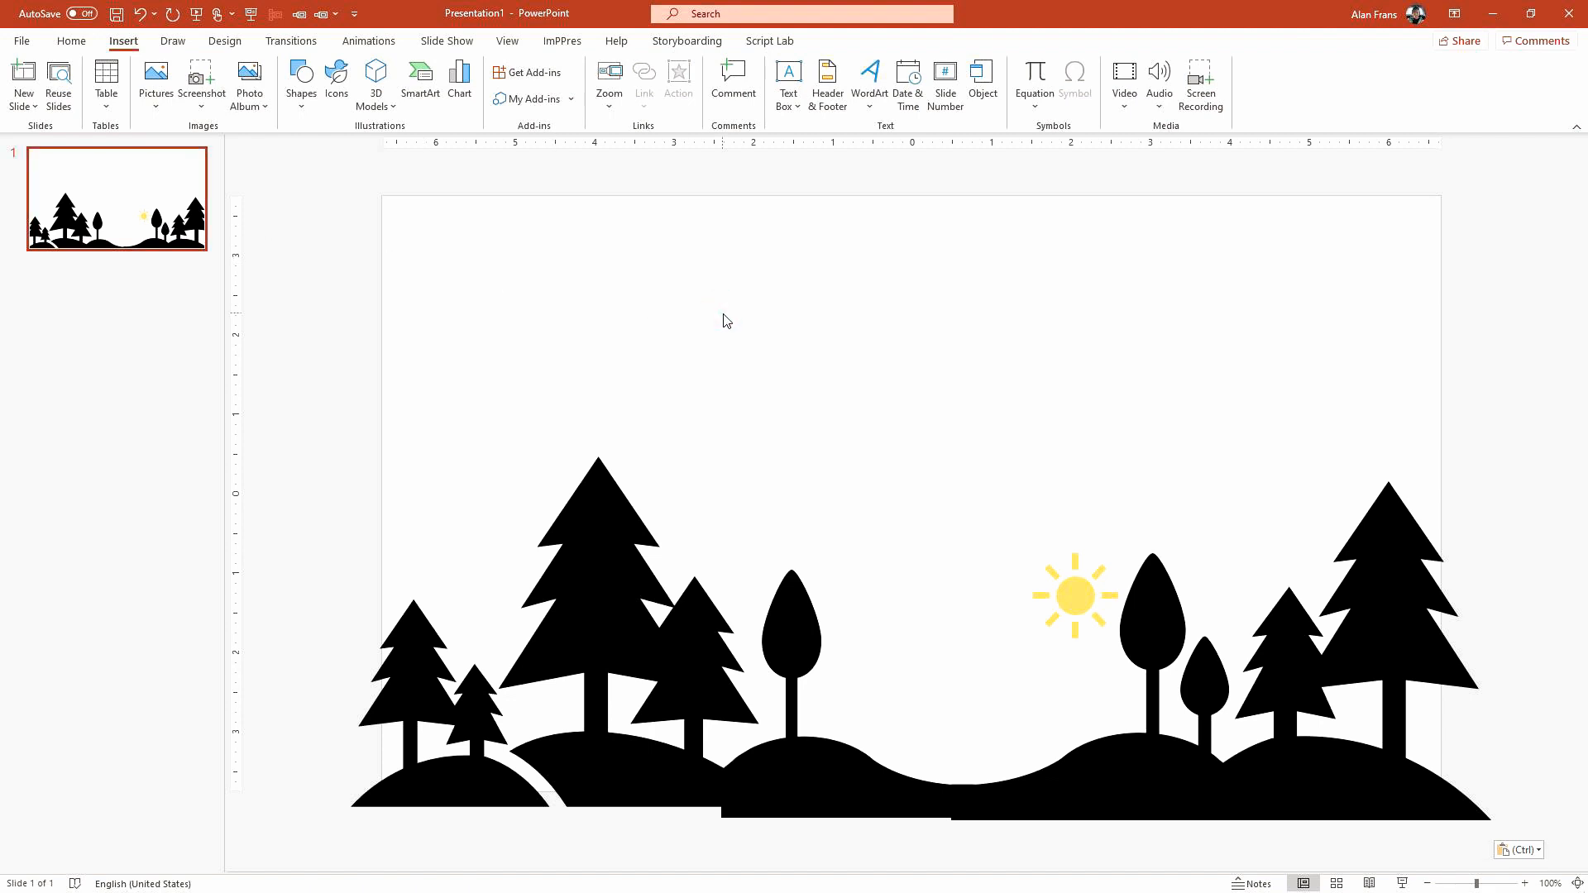
Step: Add a plain black WordArt title reading 'Trees' above the landscape
left_click(868, 81)
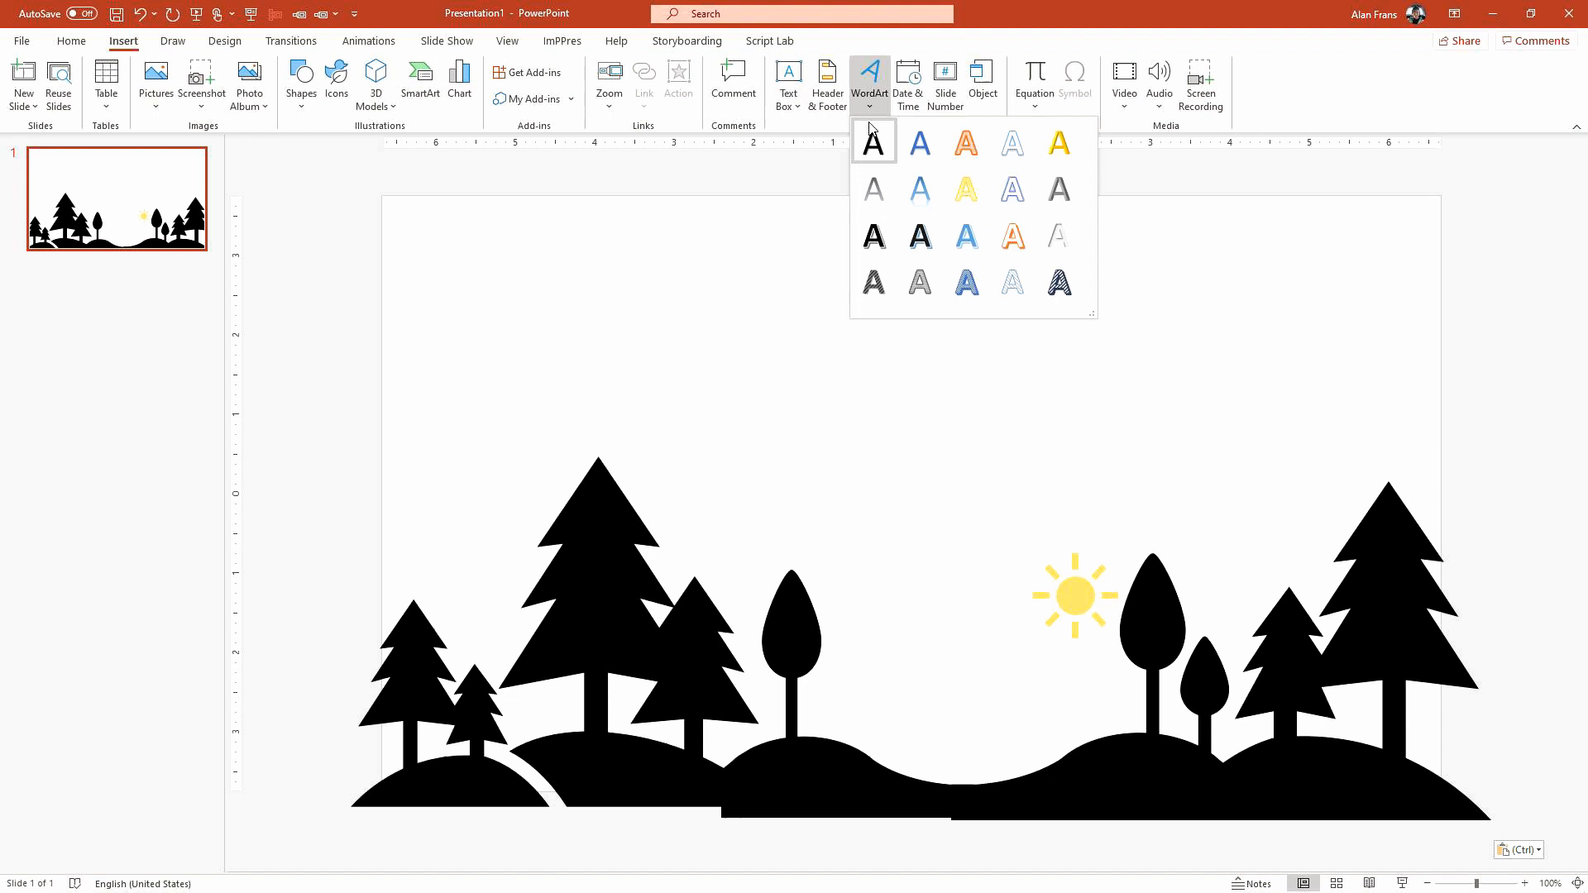
left_click(872, 142)
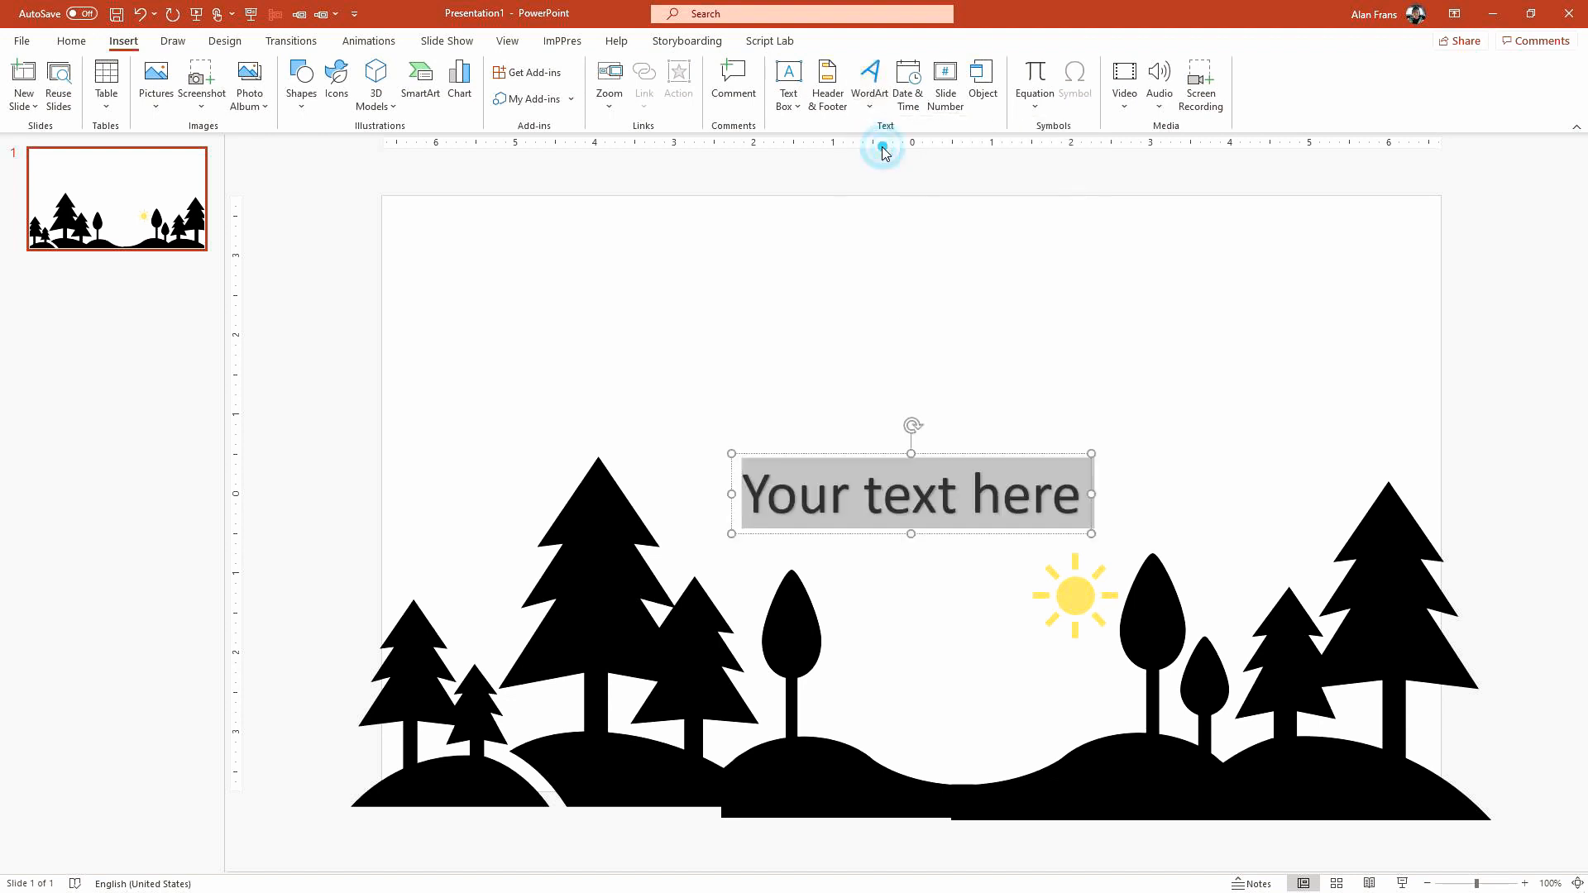
type("Trees")
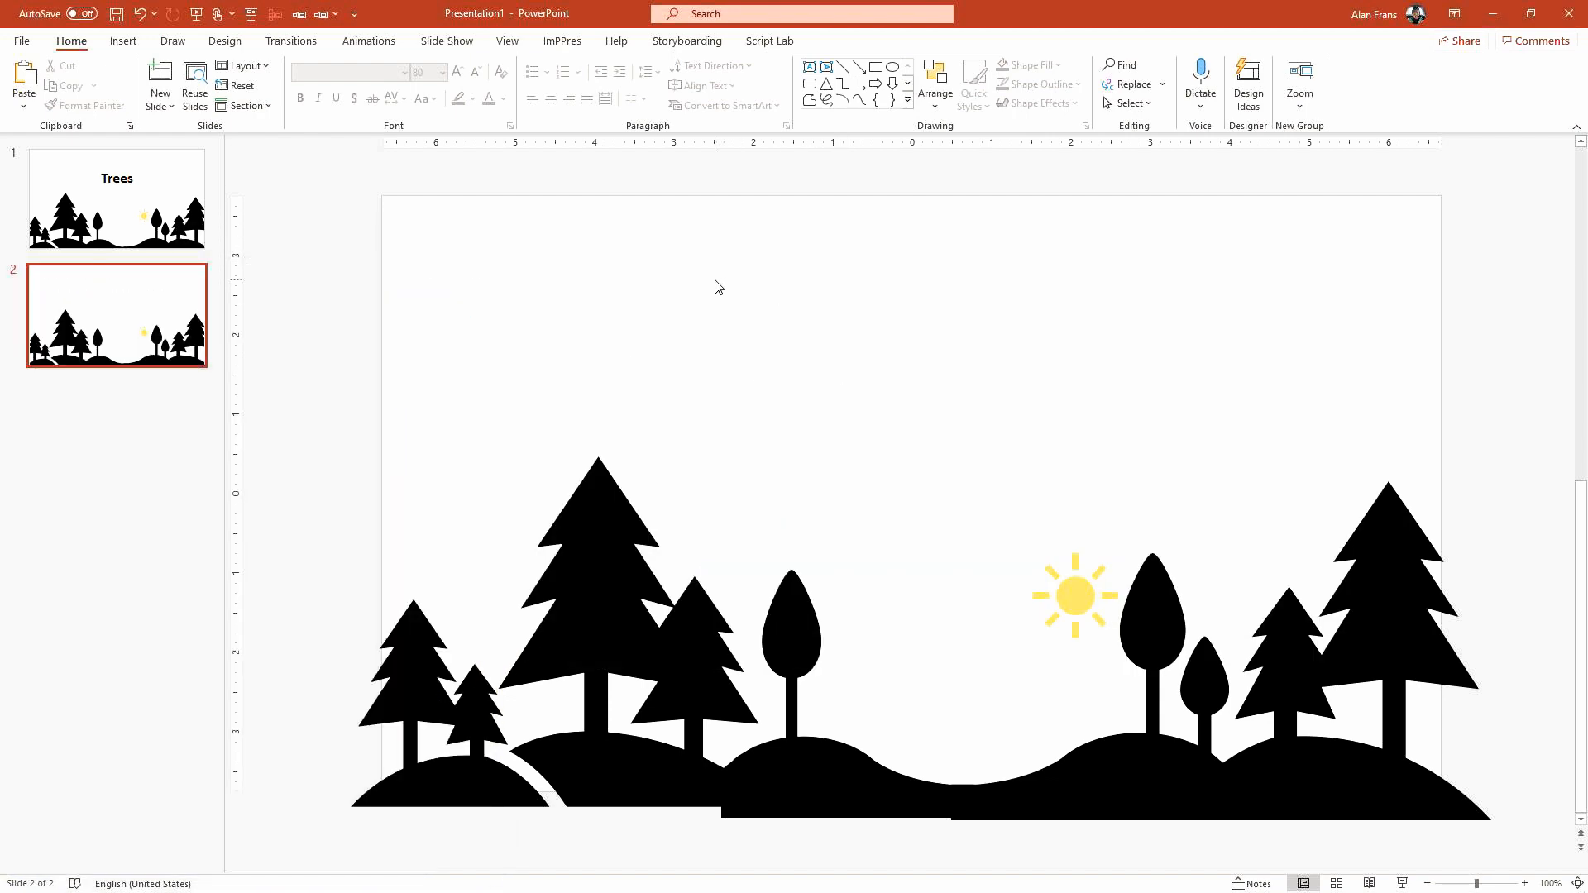
key("ctrl+v")
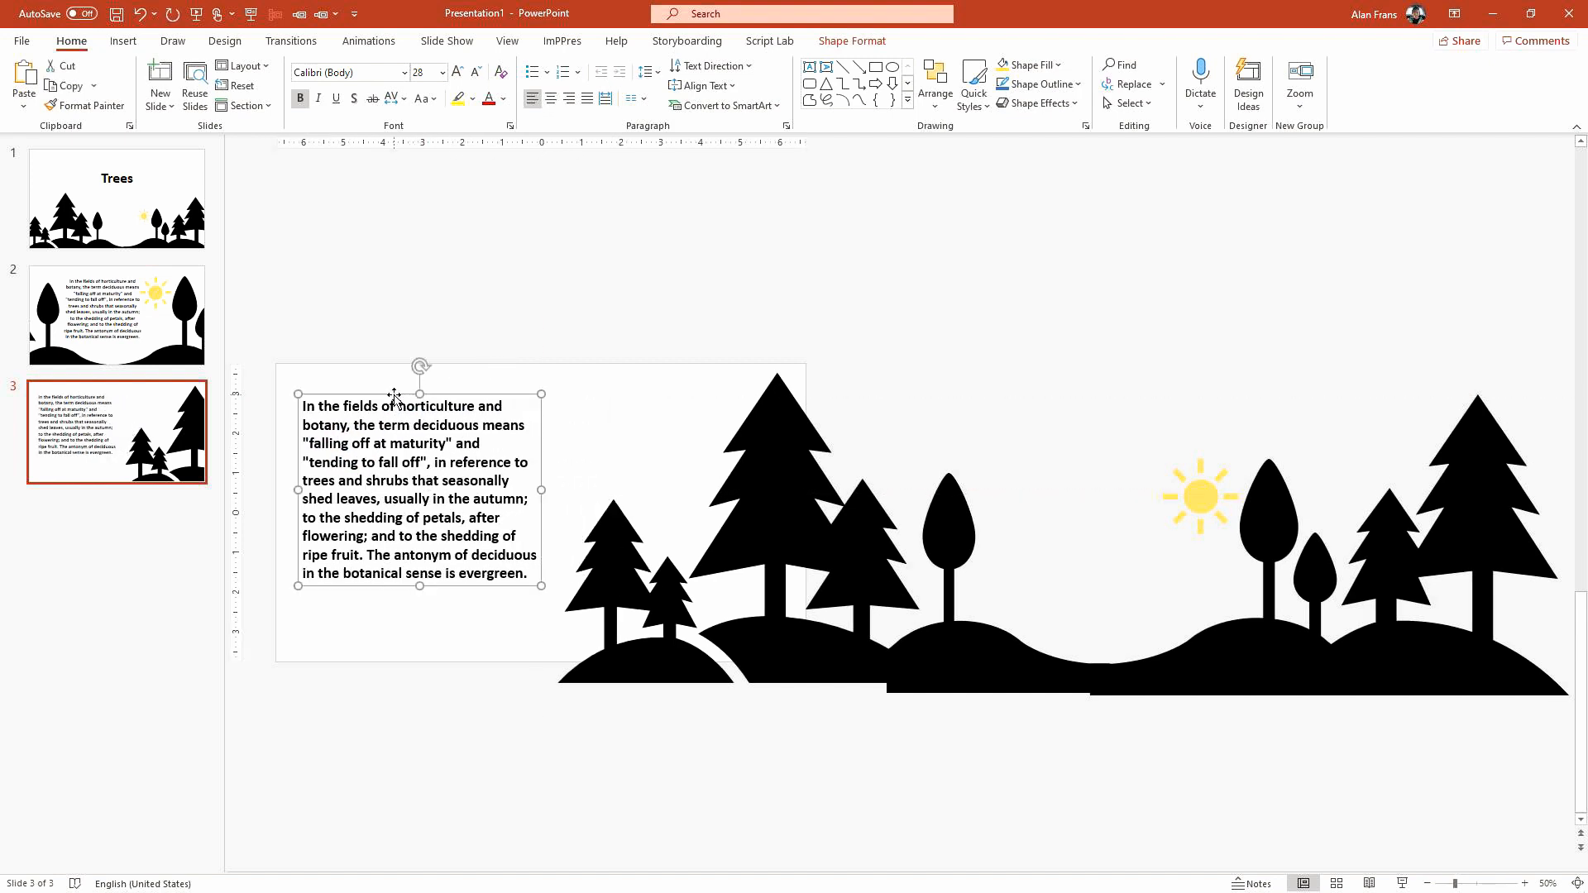
mouse_move(520, 422)
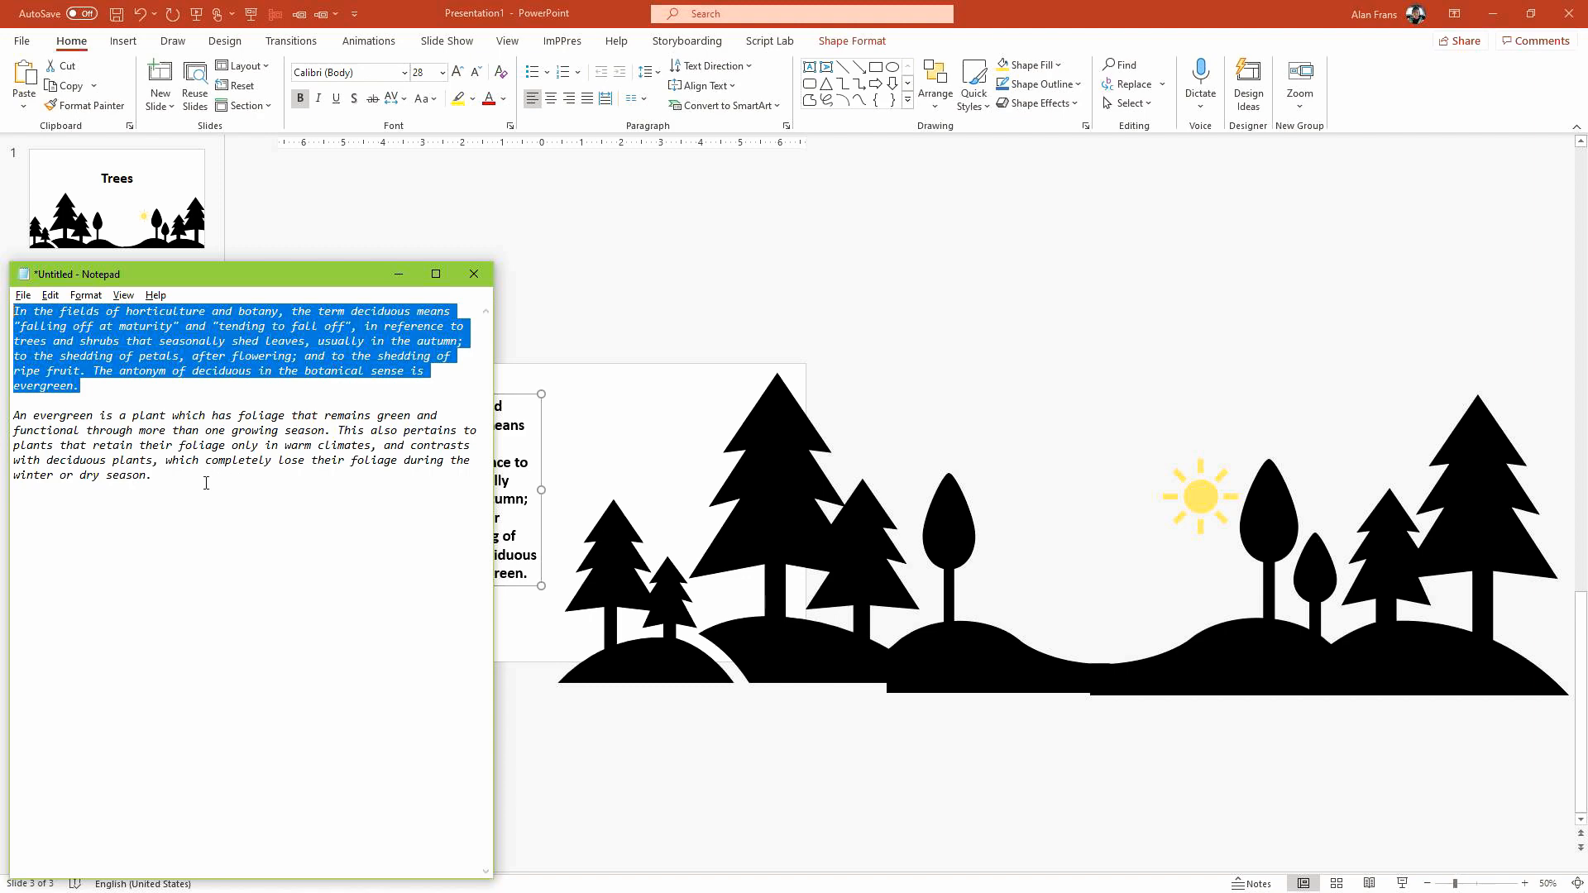
Step: Return to PowerPoint and paste the evergreen paragraph over the slide 3 deciduous text
key("alt+tab")
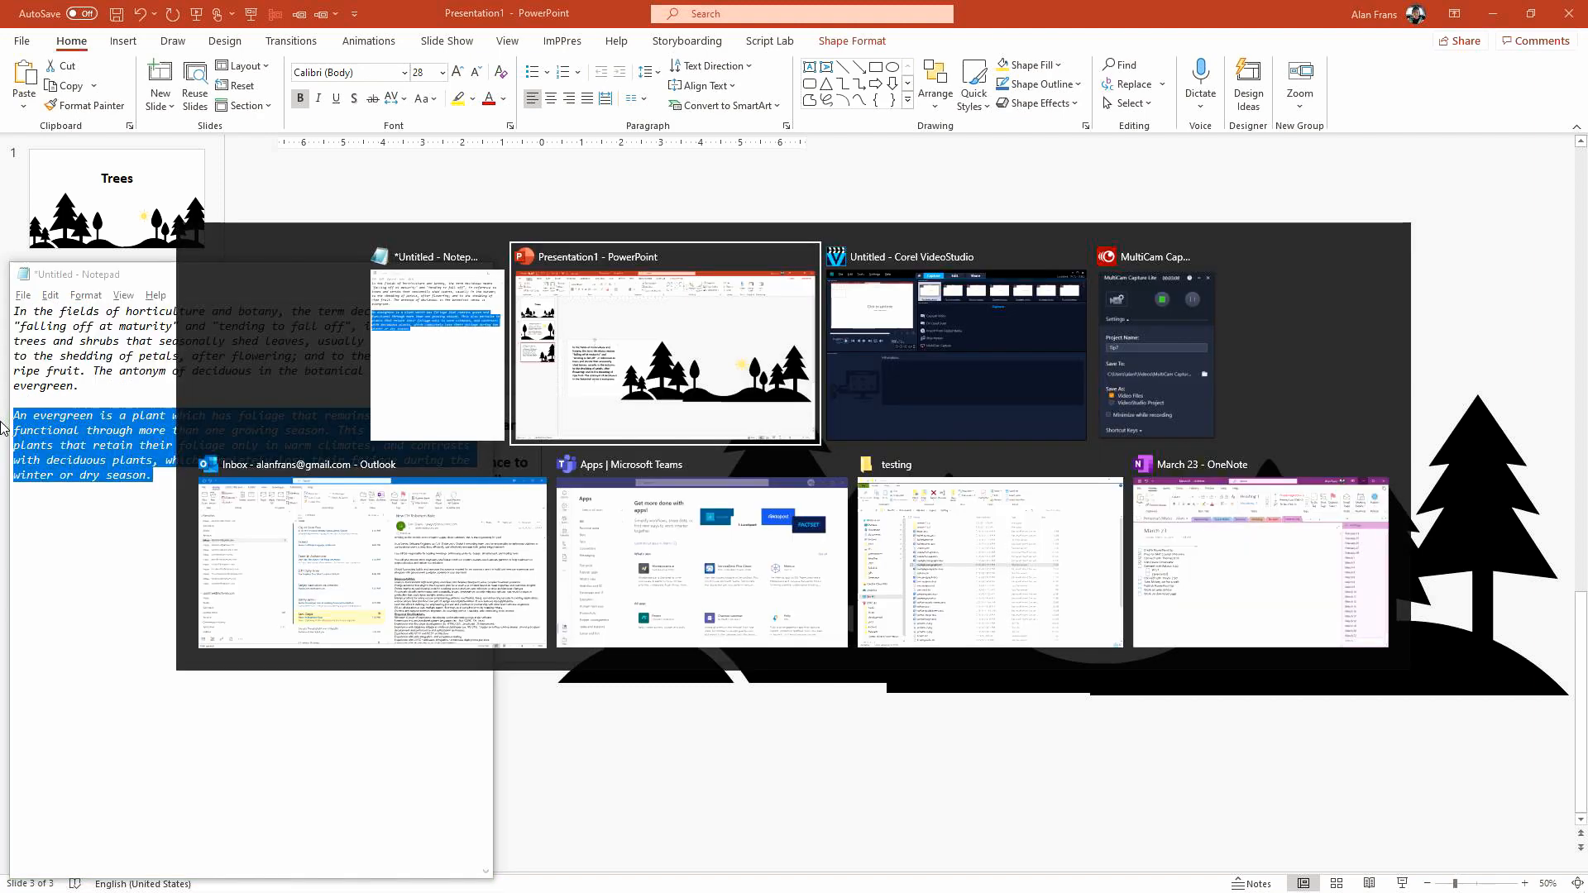
left_click(665, 344)
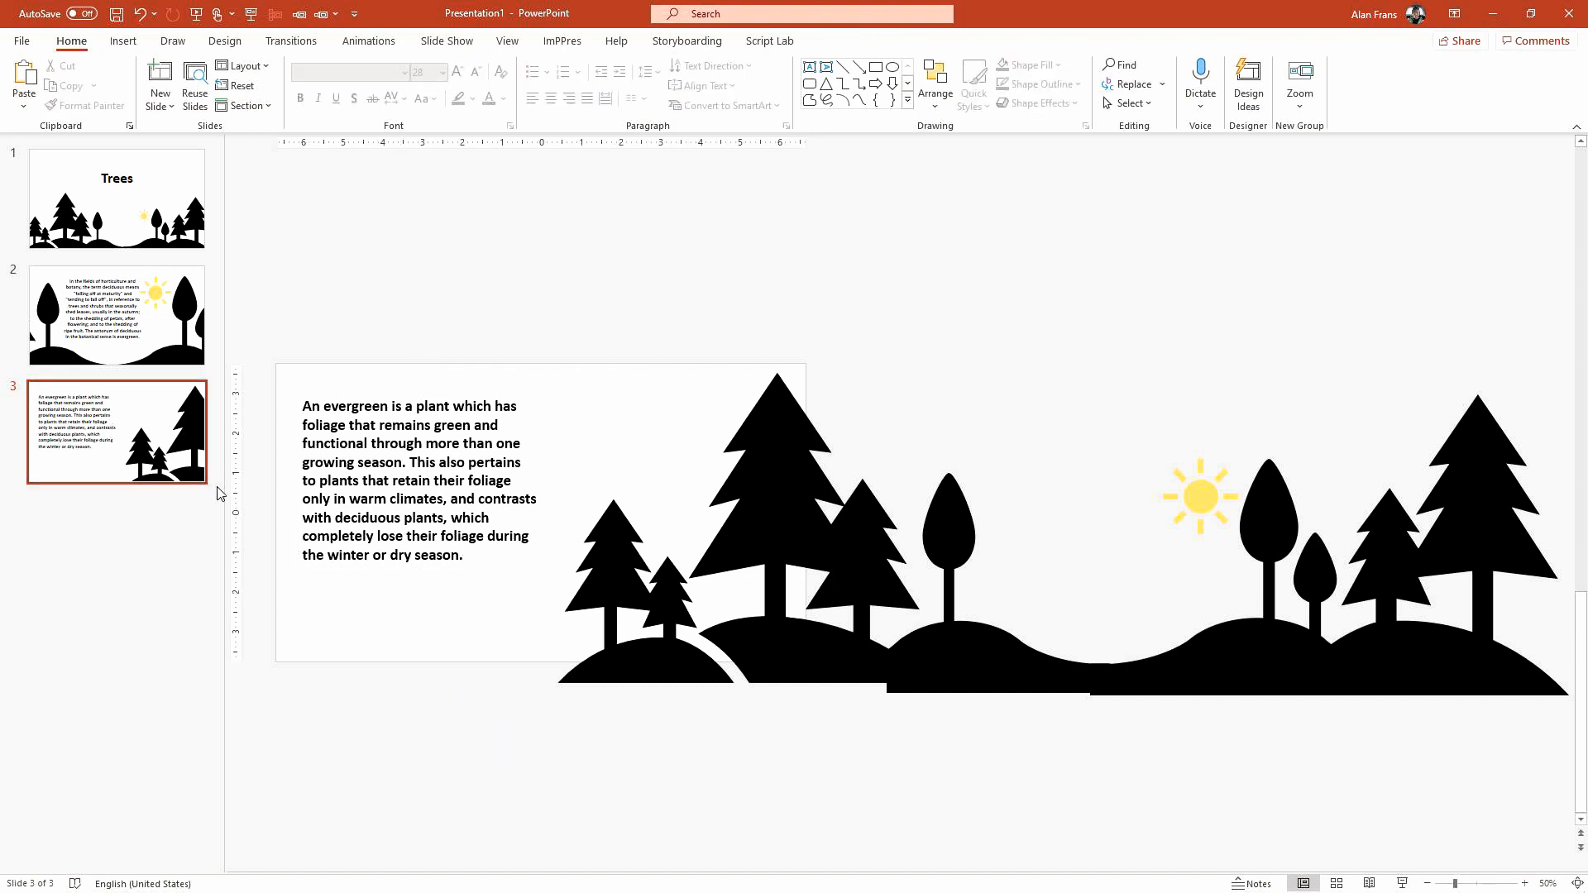
mouse_move(139, 212)
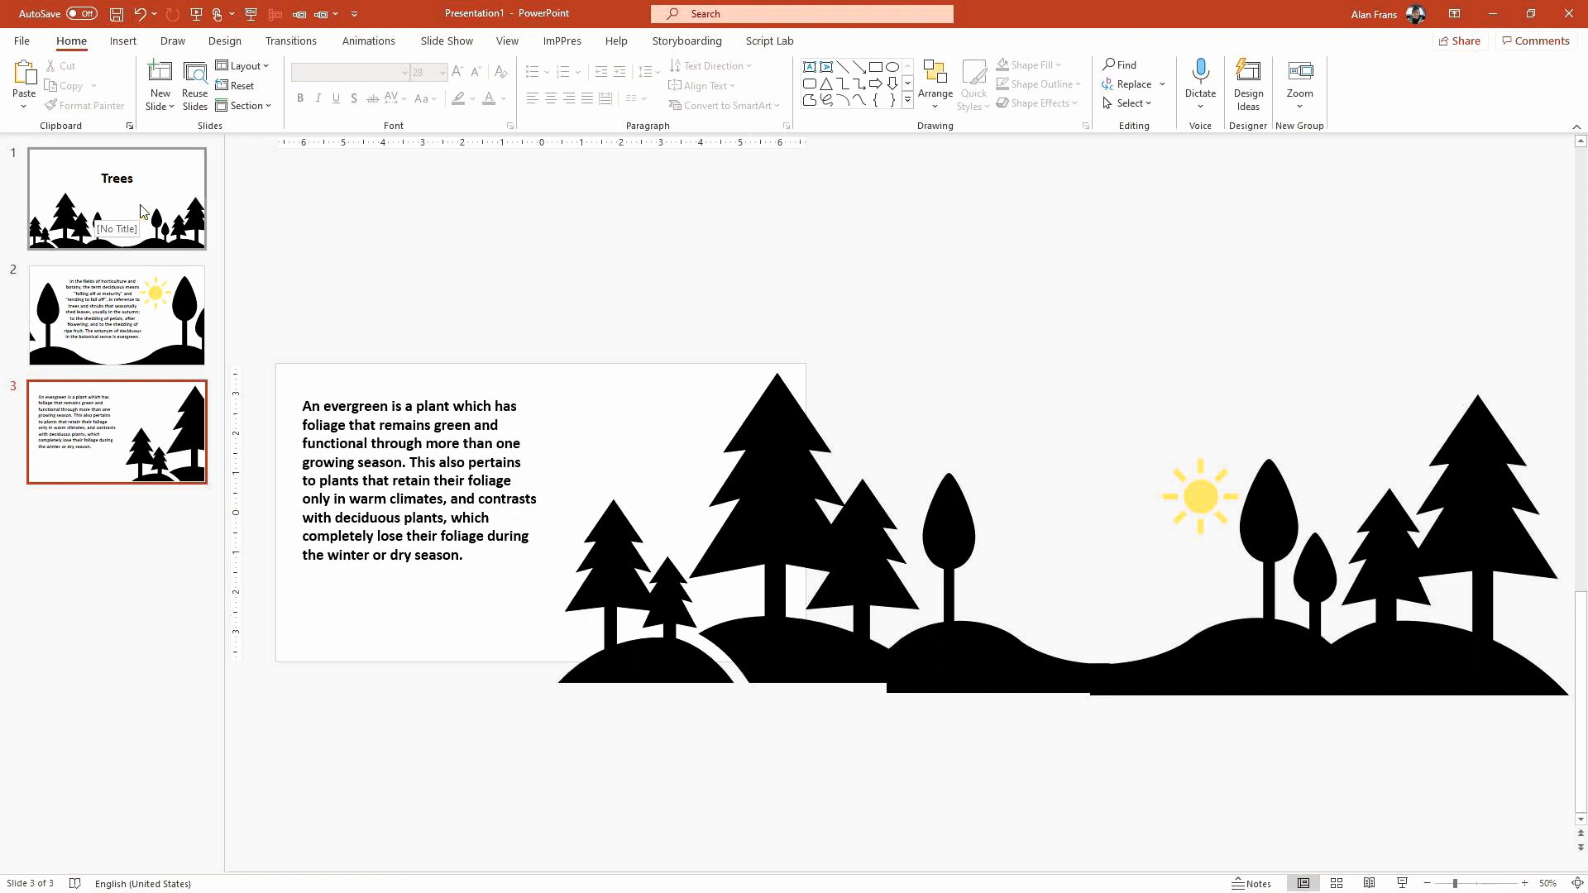
Step: Duplicate the title slide into a fourth slide reading 'Thanks for learning about trees'
left_click(116, 196)
type("Thanks for")
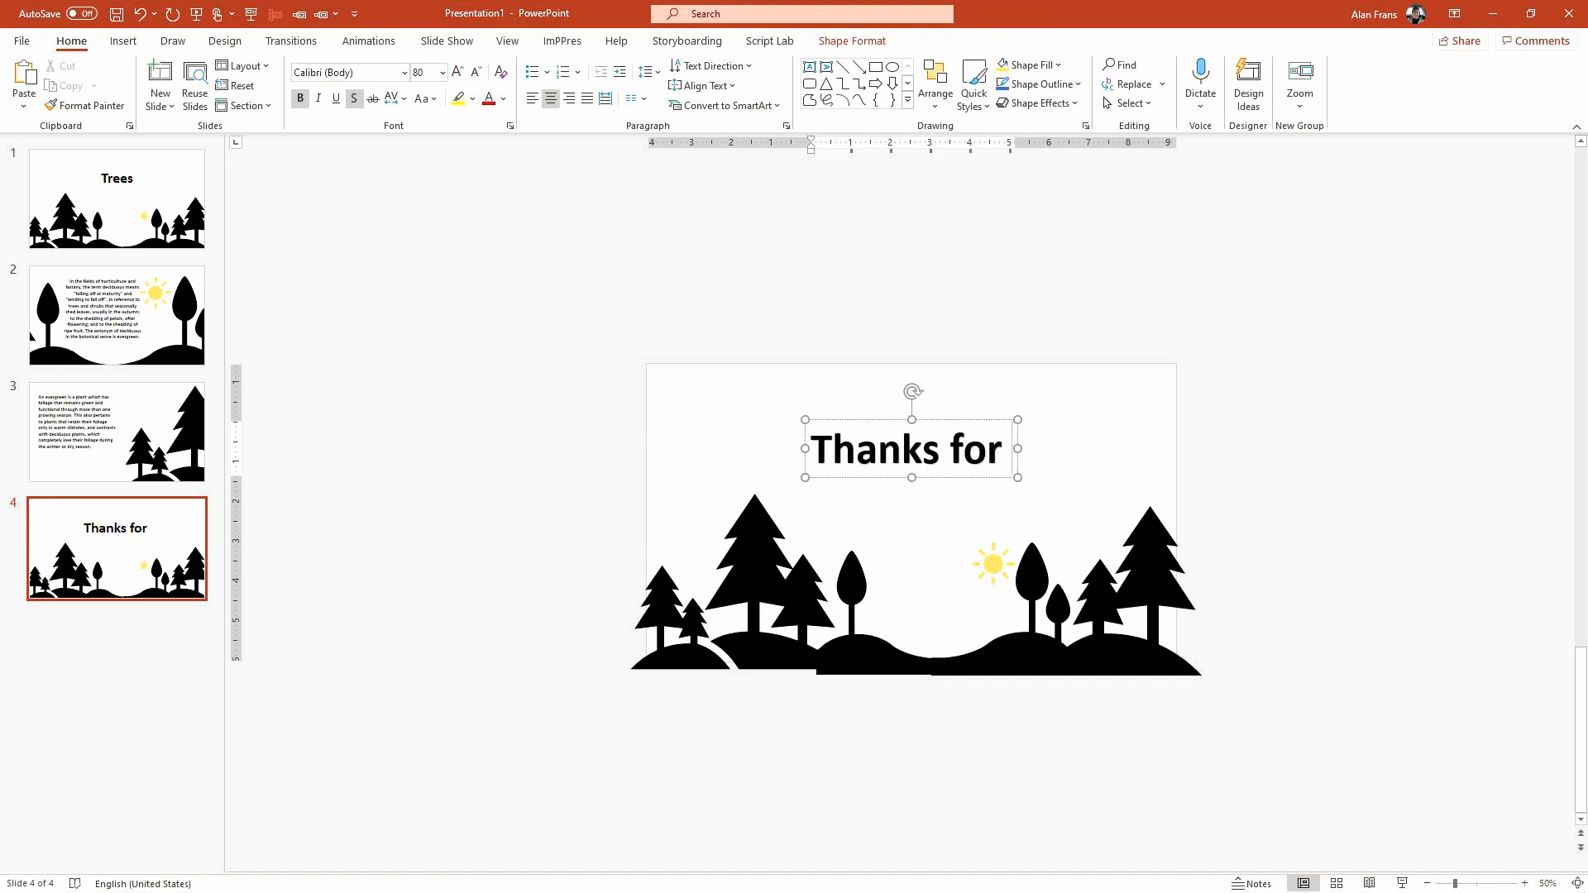
type("learn")
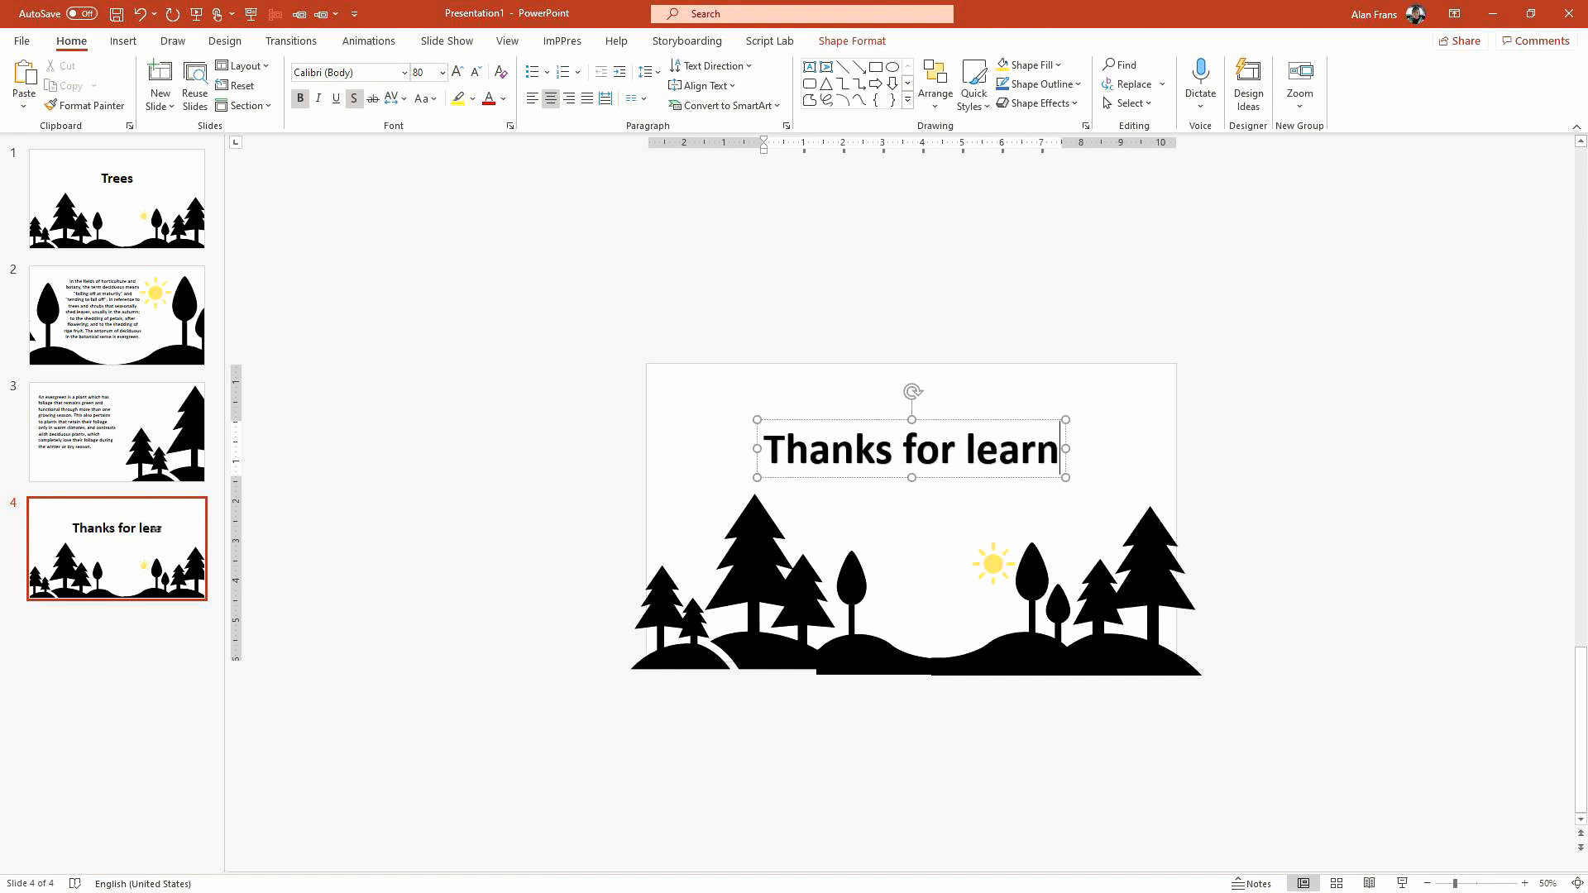
type("ing about")
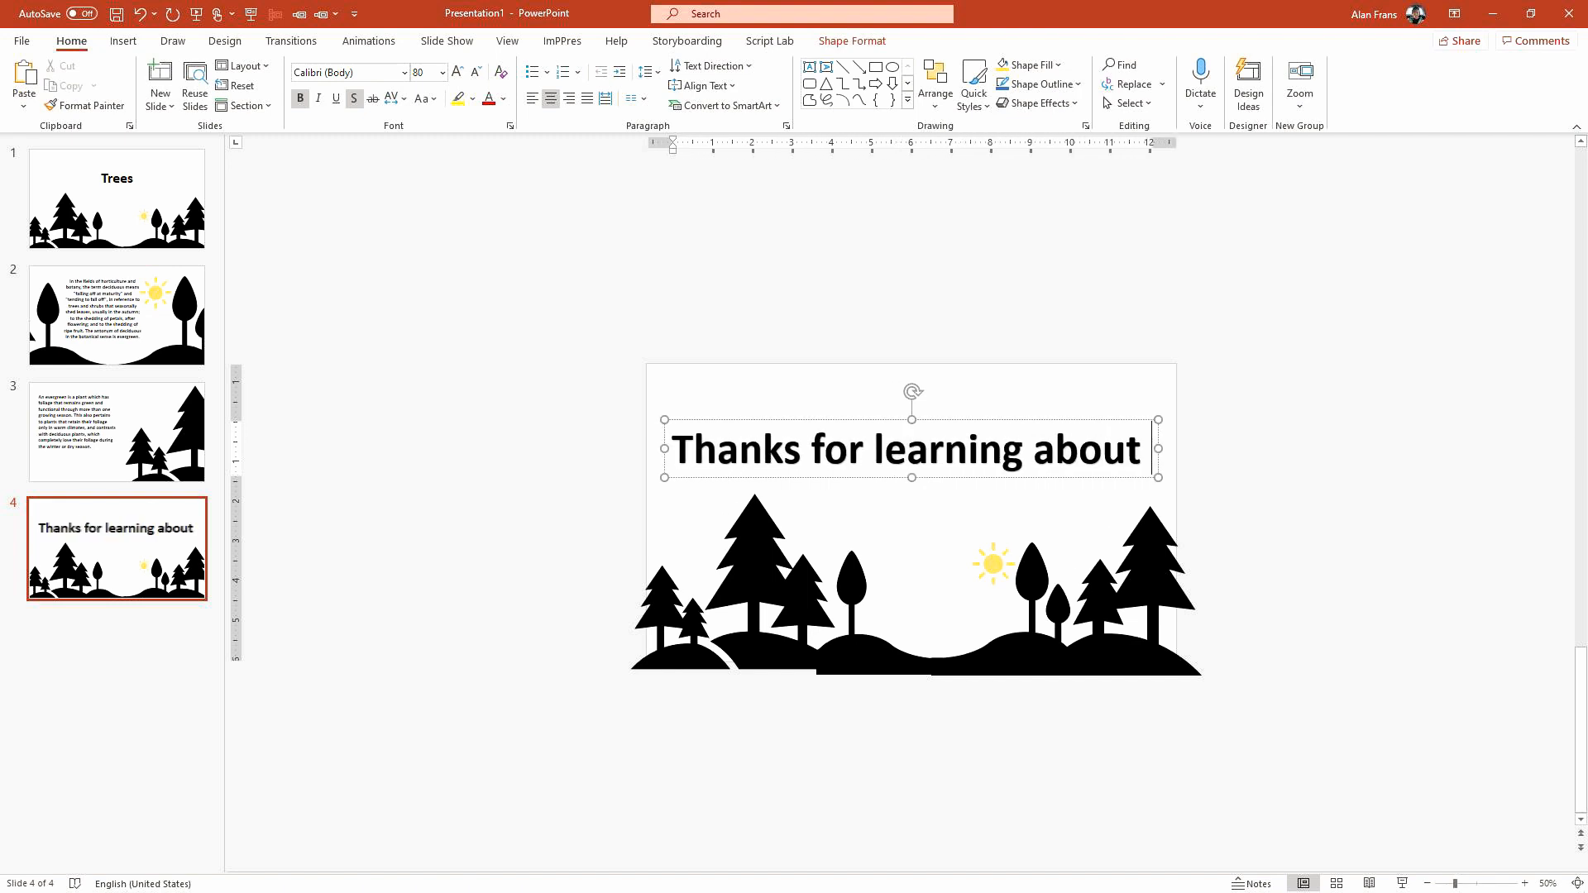
type("trees")
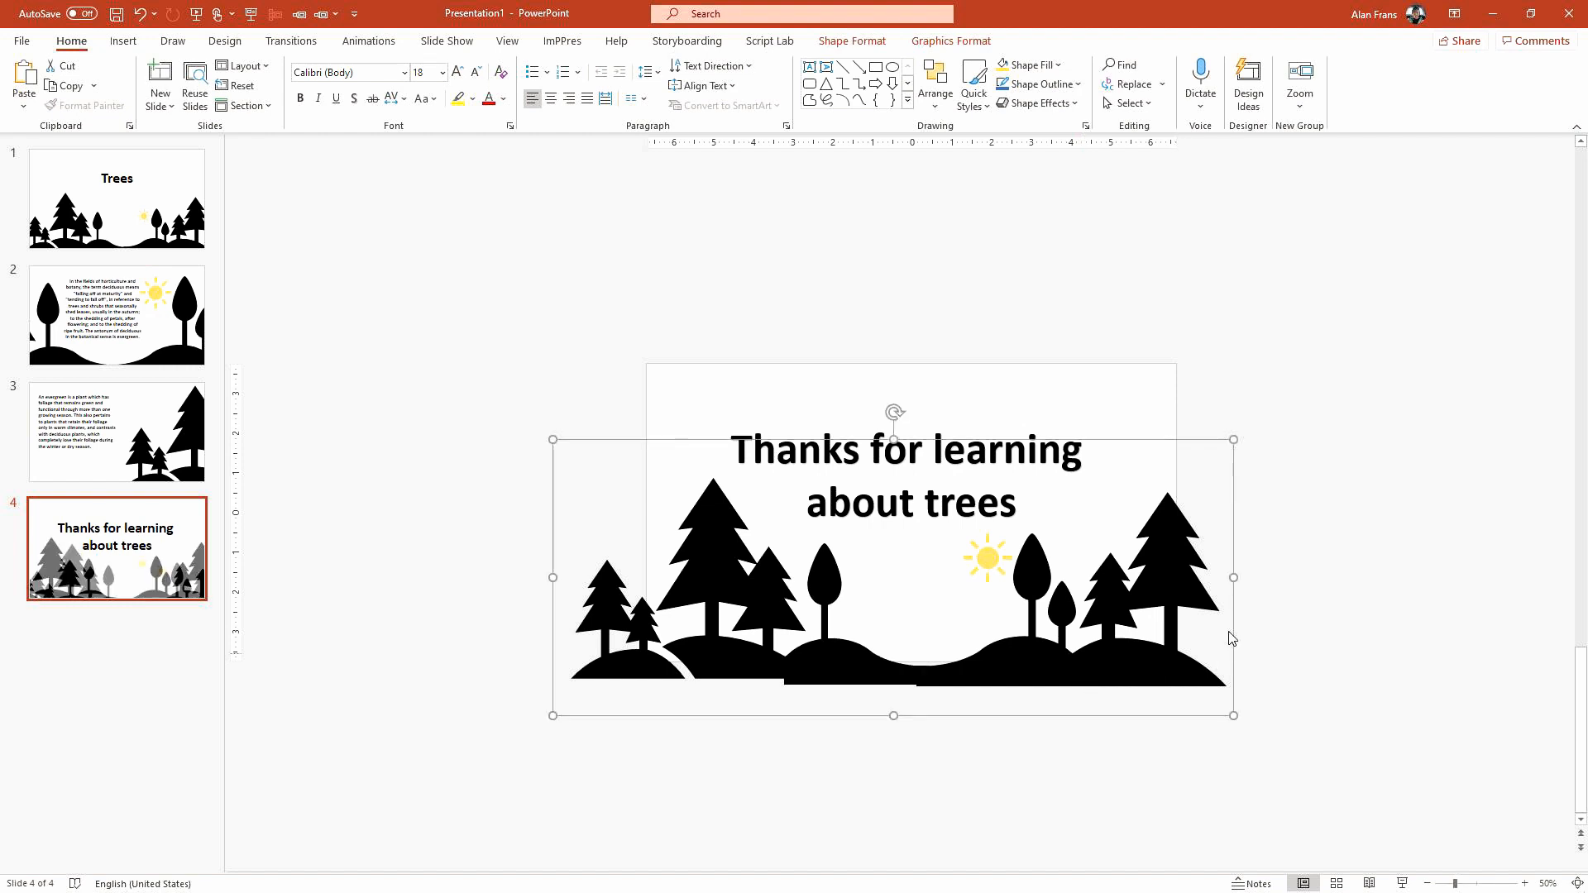
mouse_move(142, 210)
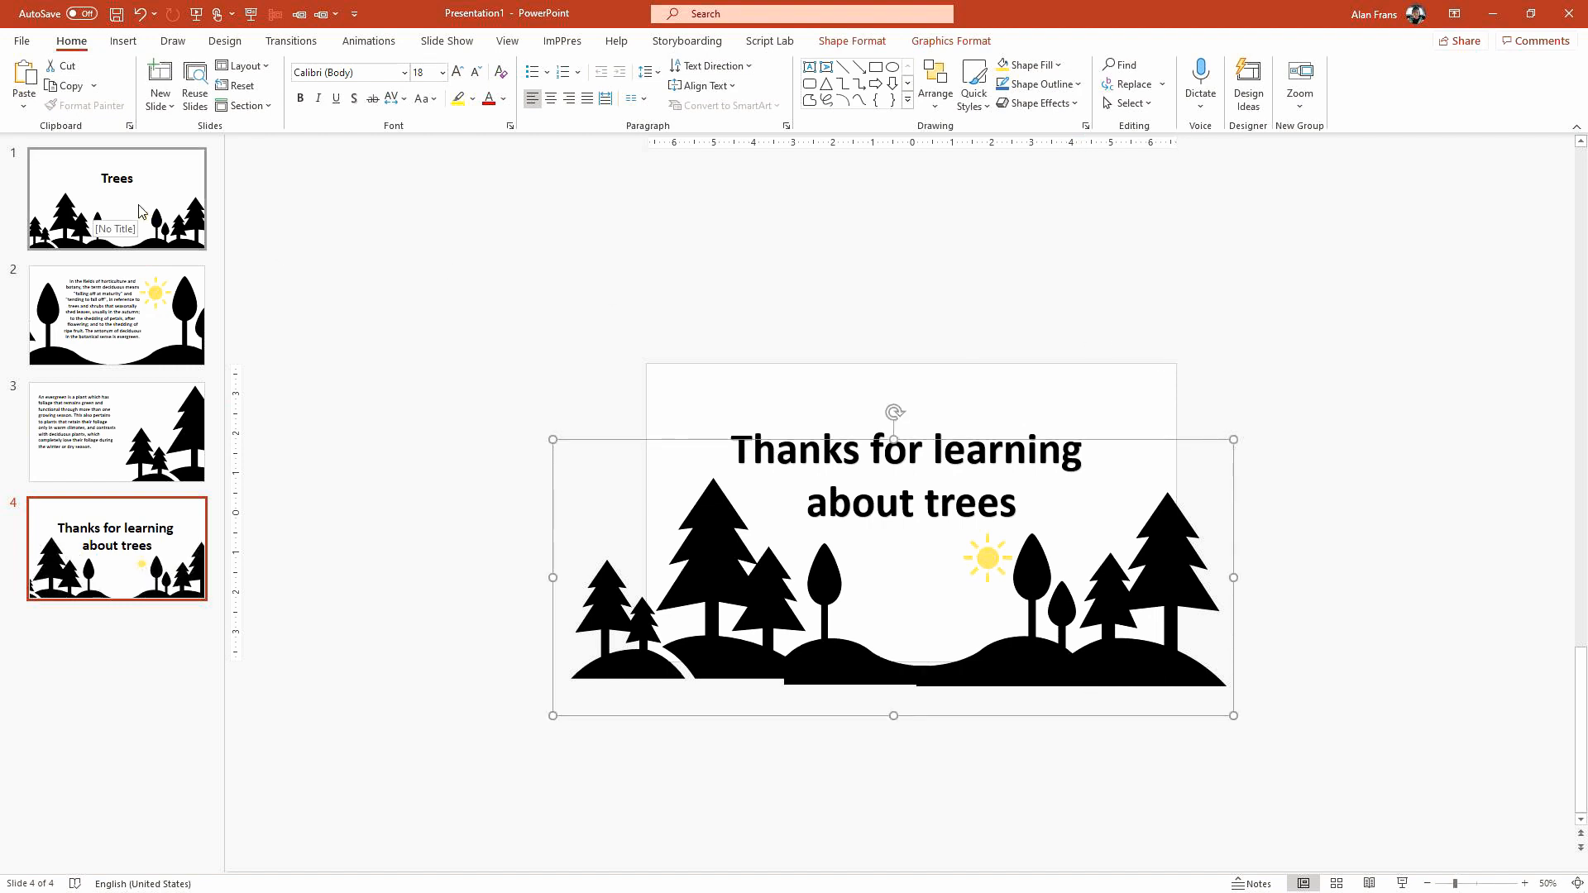
Step: Apply a Morph transition to all four slides
left_click(116, 197)
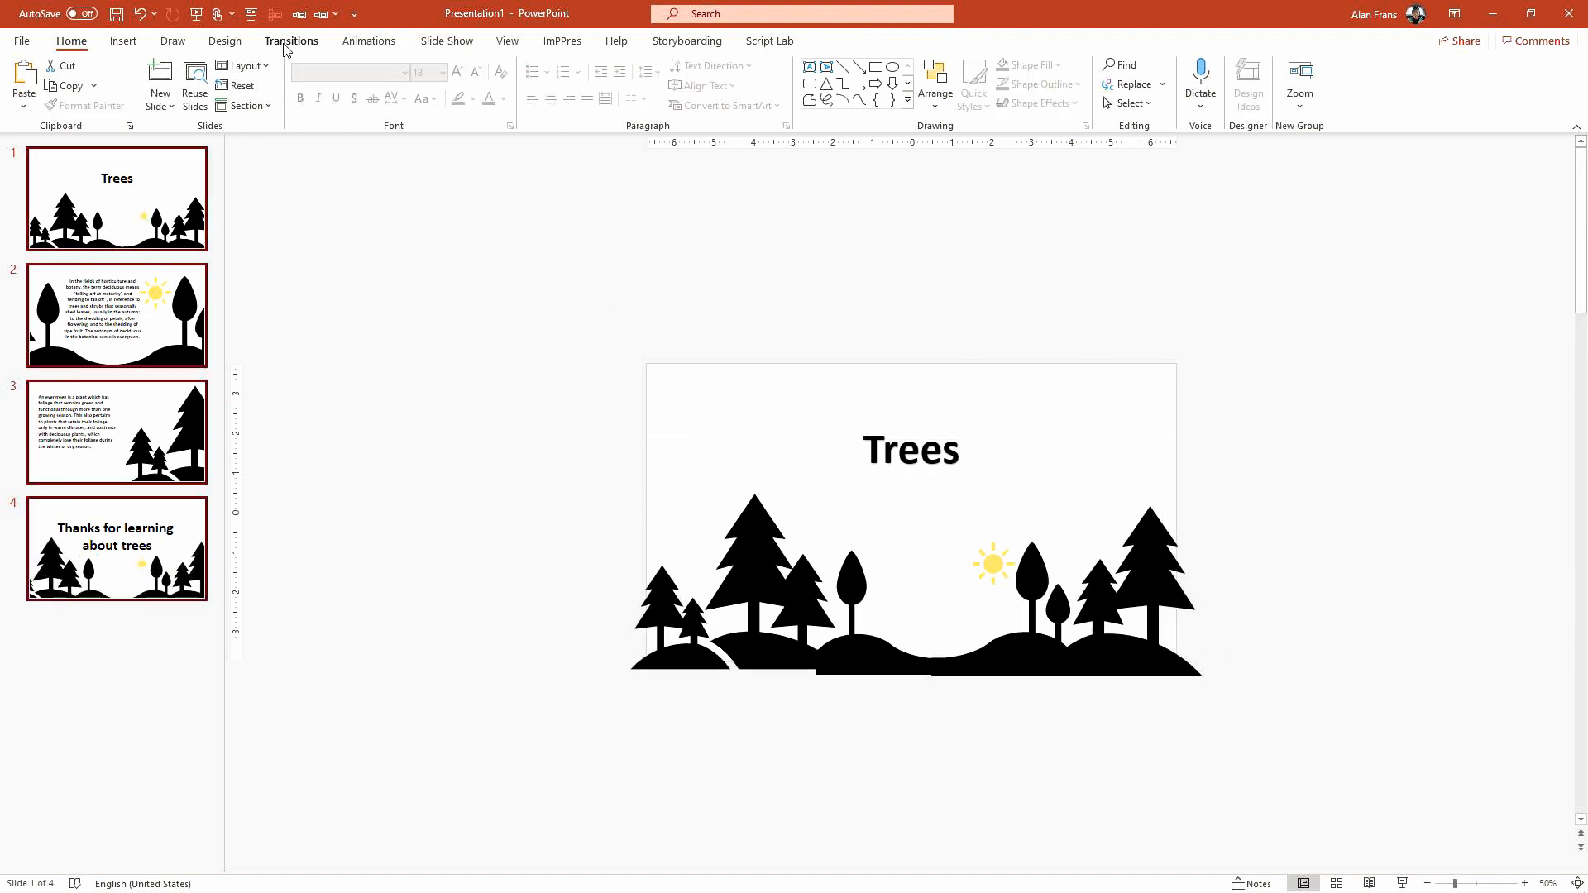
left_click(291, 40)
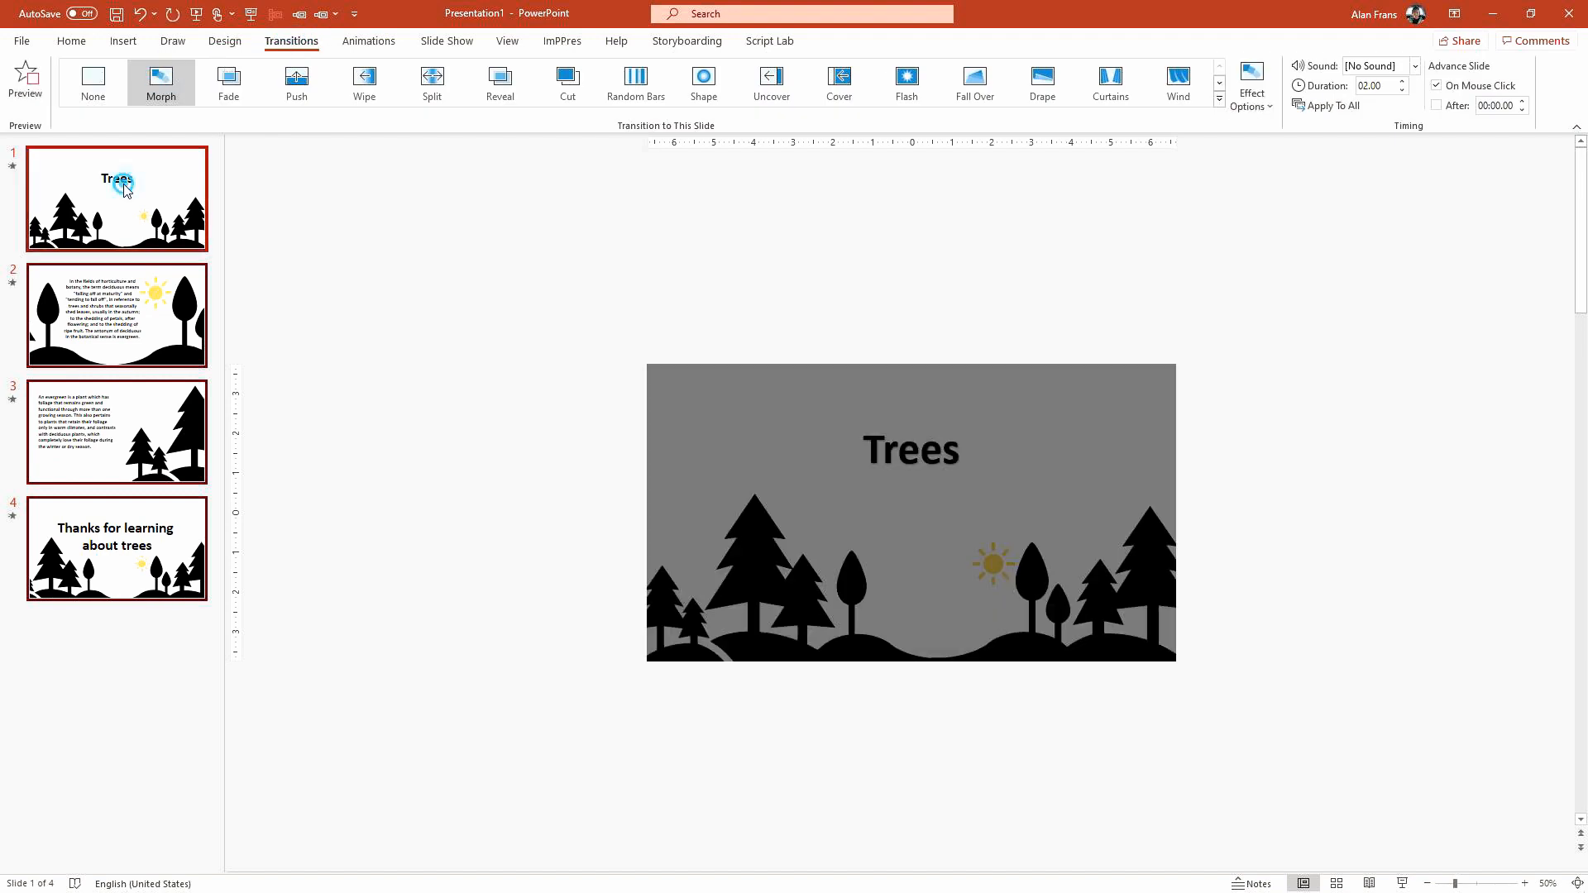